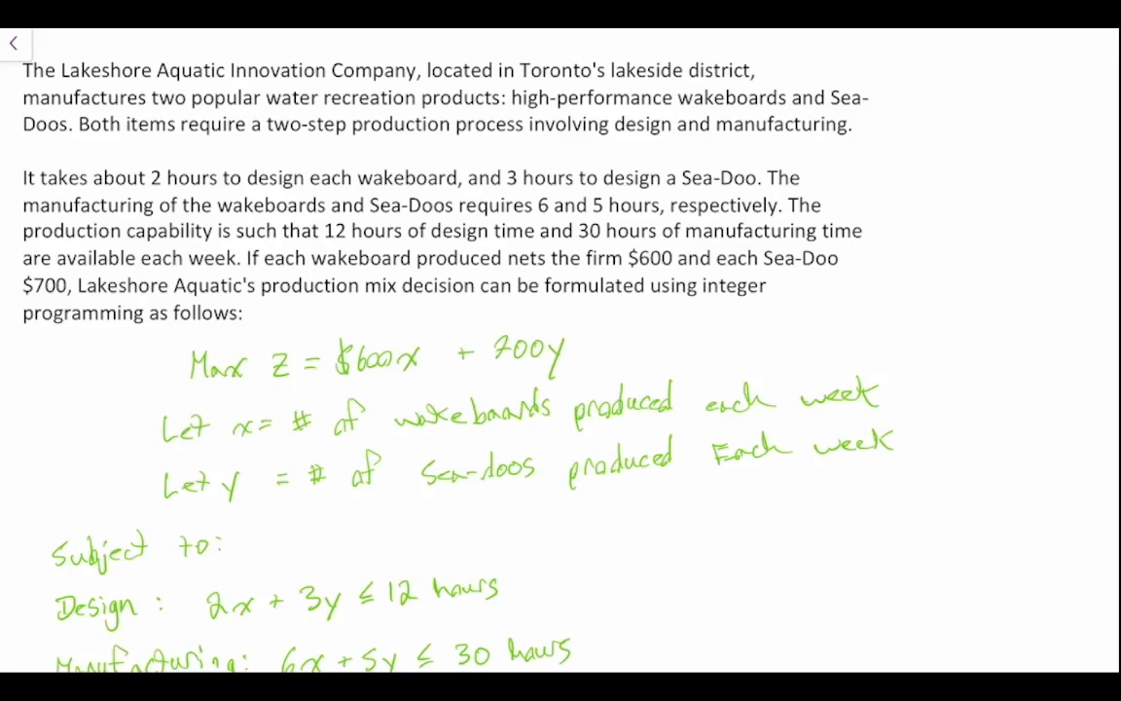
- Enter the Solution row label, Wakeboards (x) and Sea-Doos (y) headers and Total, widening column B
{"action": "scroll", "scroll_direction": "down", "scroll_amount": 3}
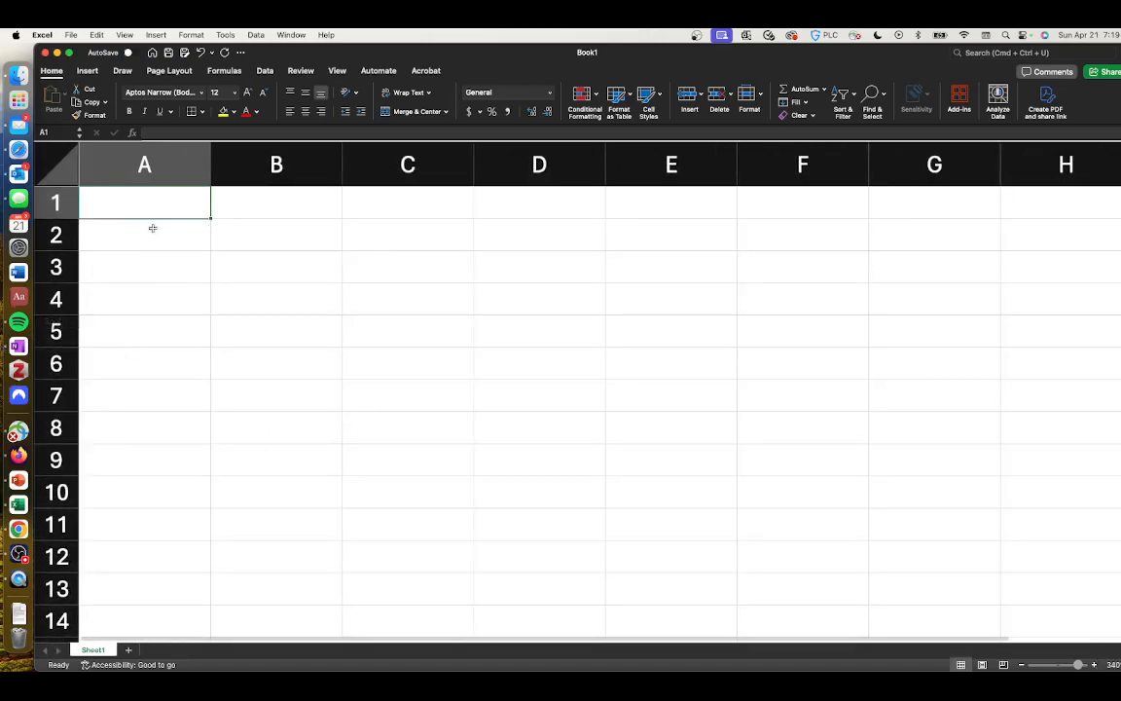
{"action": "type", "text": "Sol"}
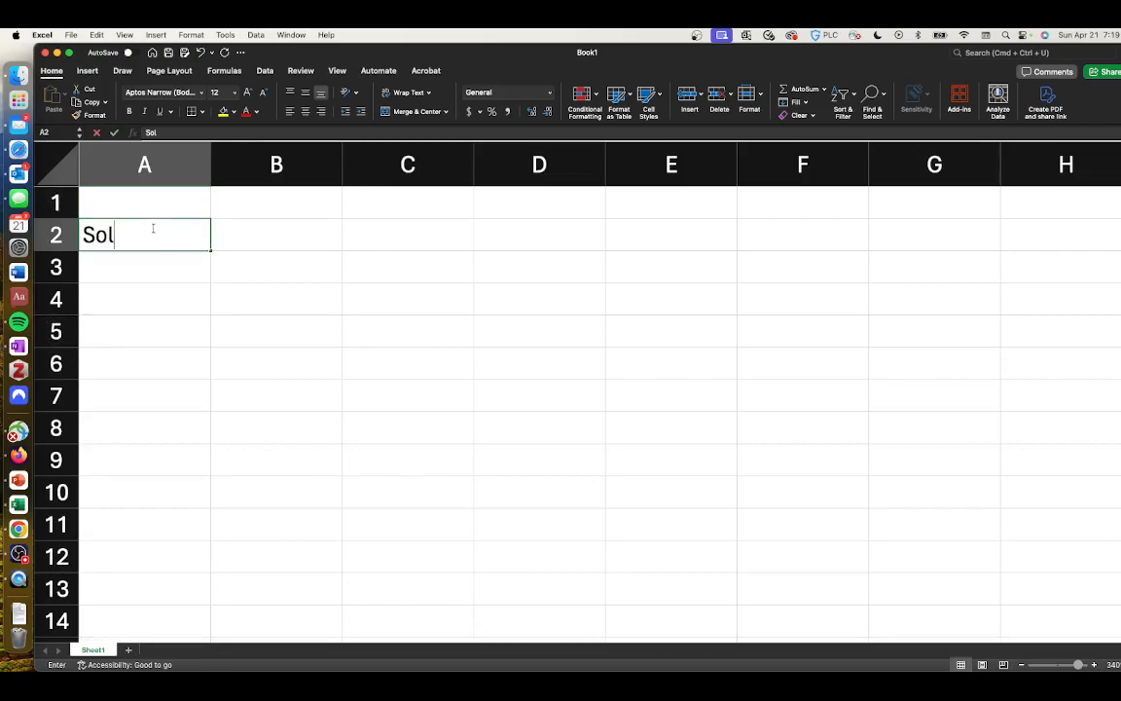
{"action": "type", "text": "ution"}
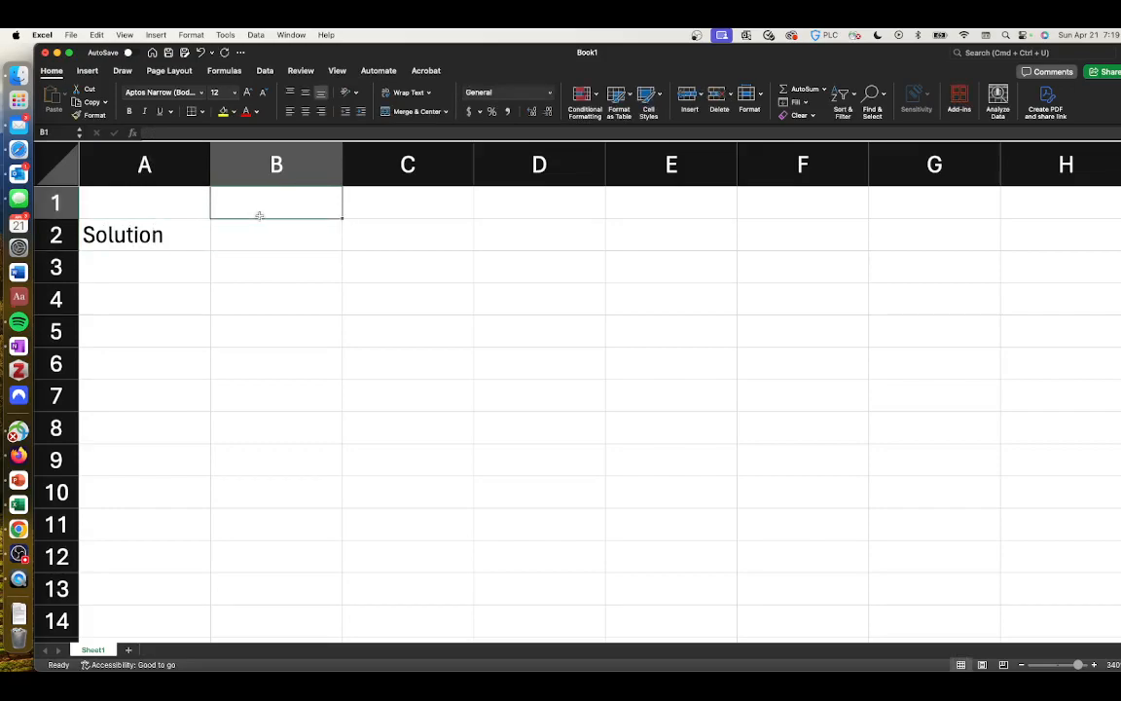
{"action": "type", "text": "Wakeboards (x"}
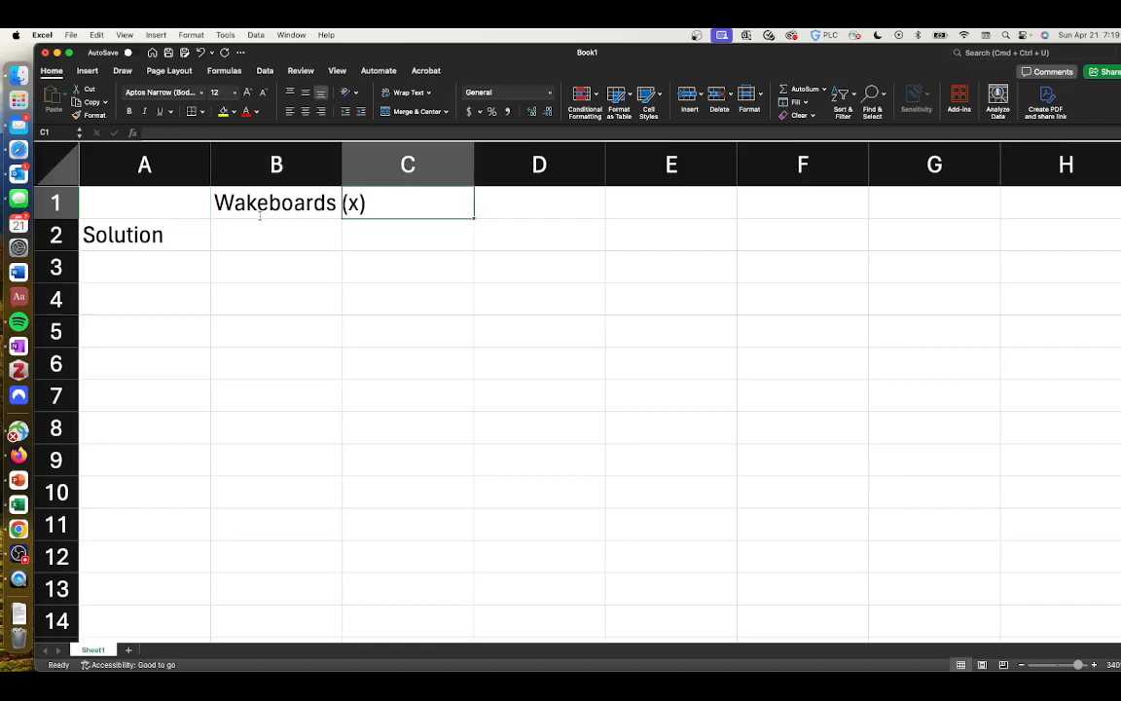
{"action": "left_click_drag", "start_coordinate": [343, 164], "coordinate": [376, 163]}
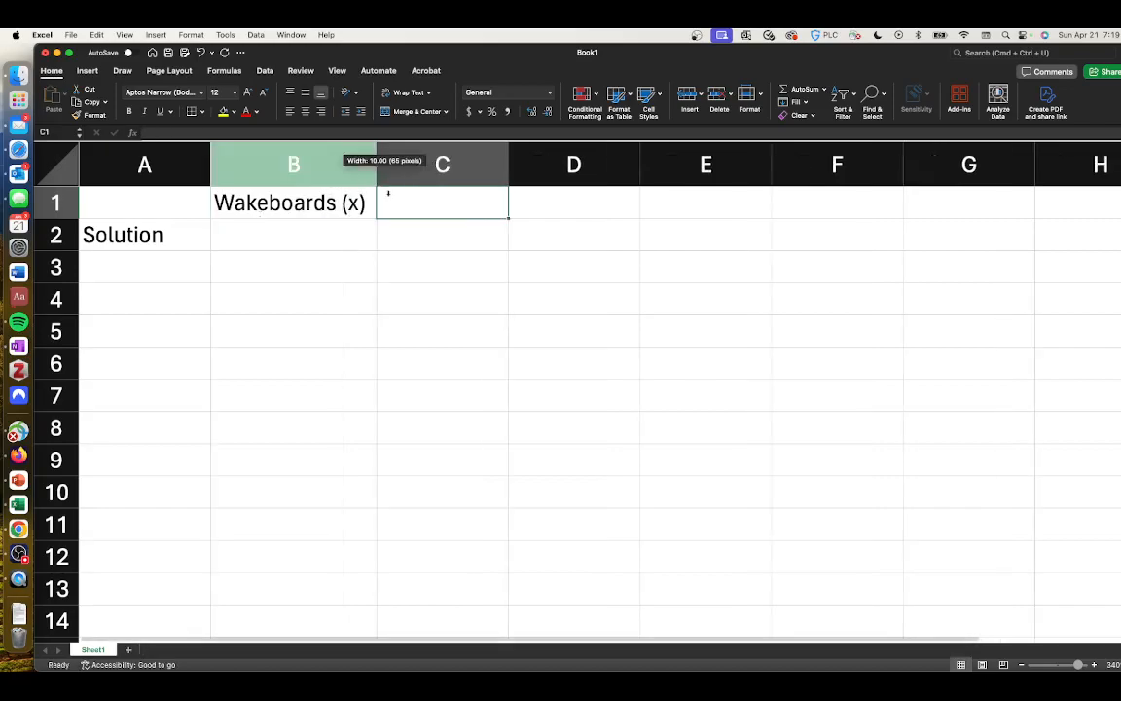
{"action": "type", "text": "Sea-Doos (y"}
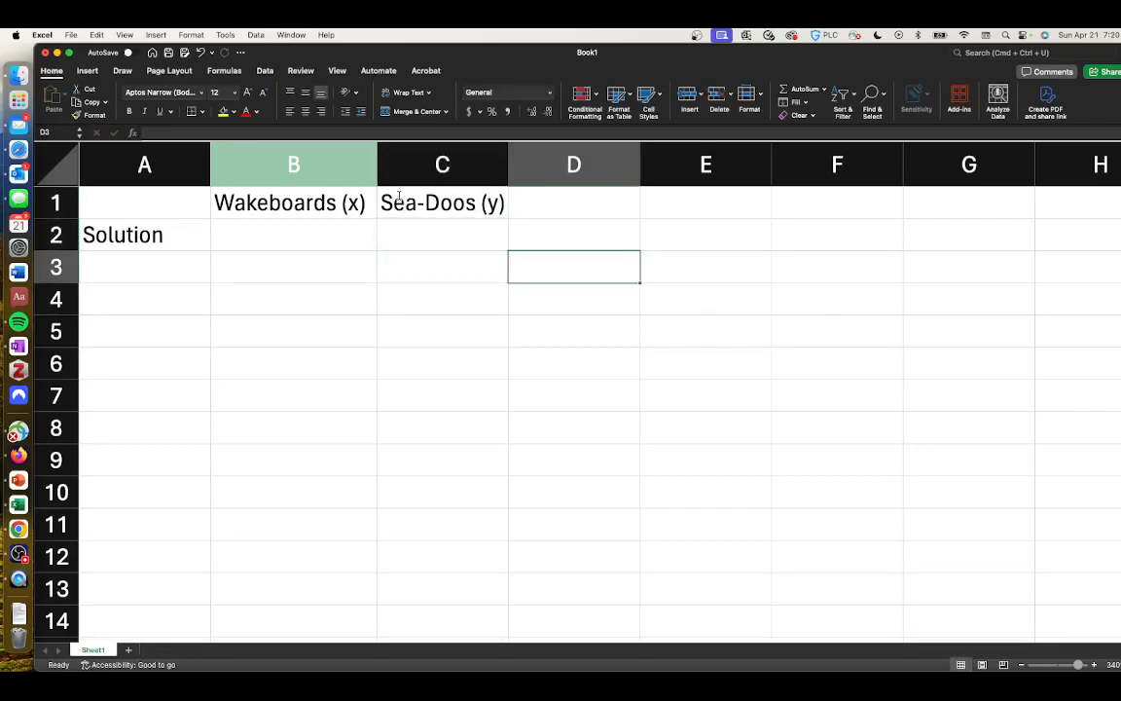
{"action": "type", "text": "Total"}
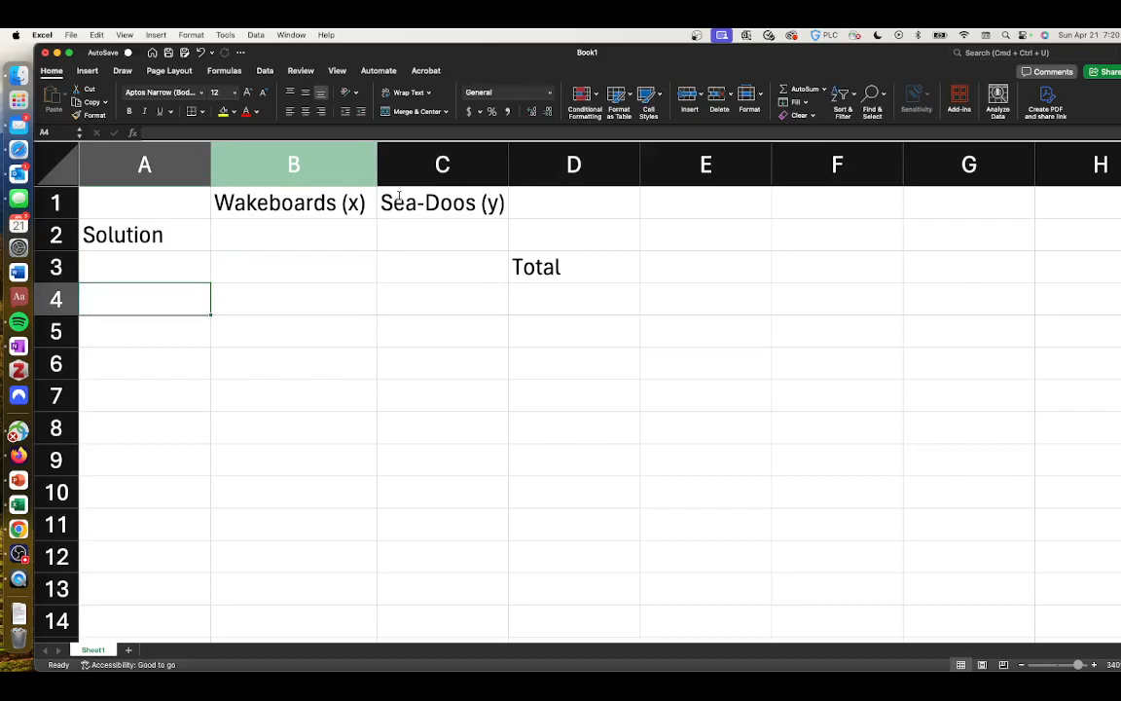
- Enter the Profit row with 600 and 700 and the note 'Max Z = $600x + 700y'
{"action": "type", "text": "Profit"}
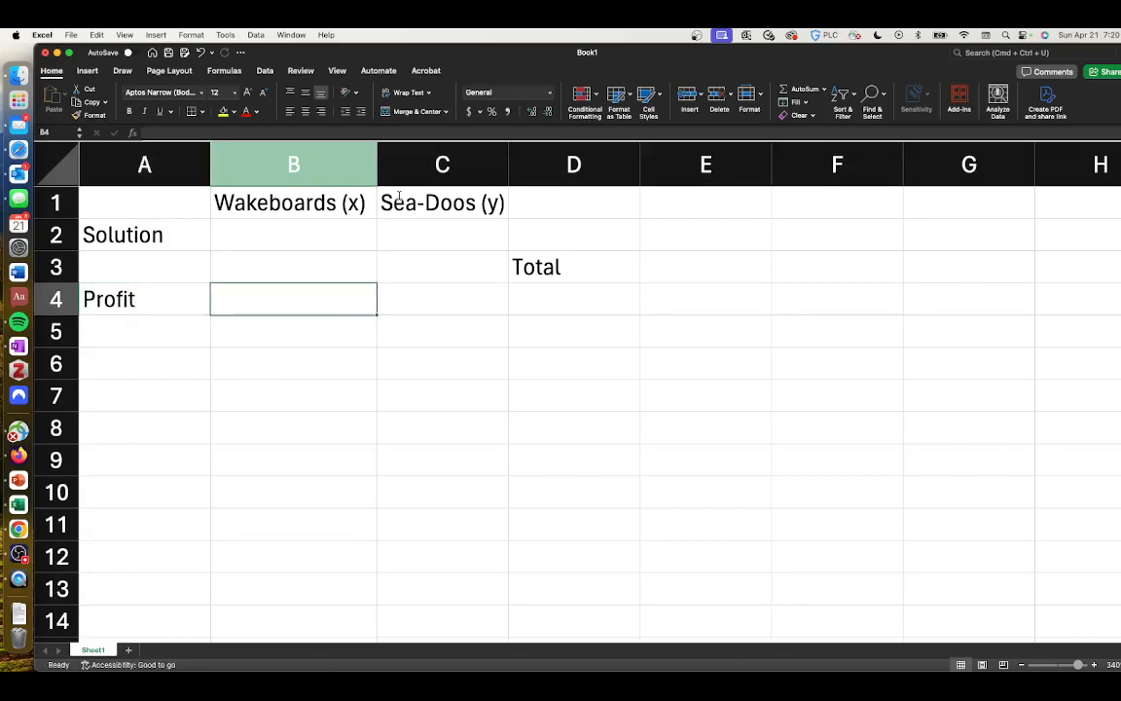
{"action": "type", "text": "600"}
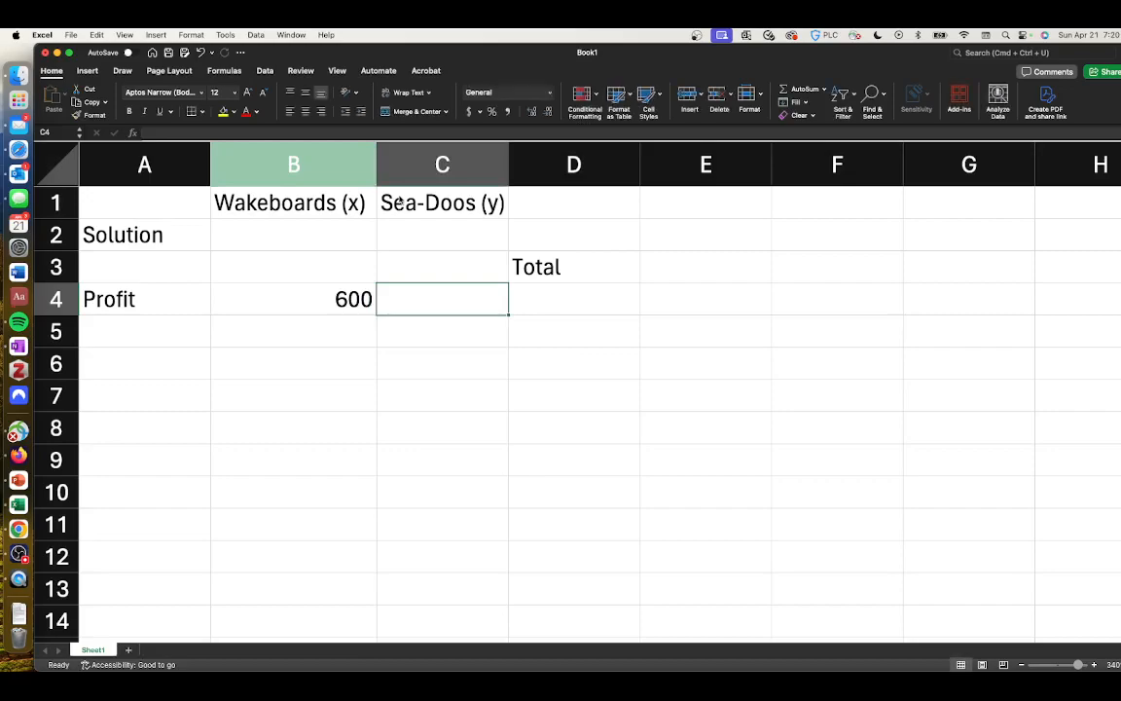
{"action": "type", "text": "700"}
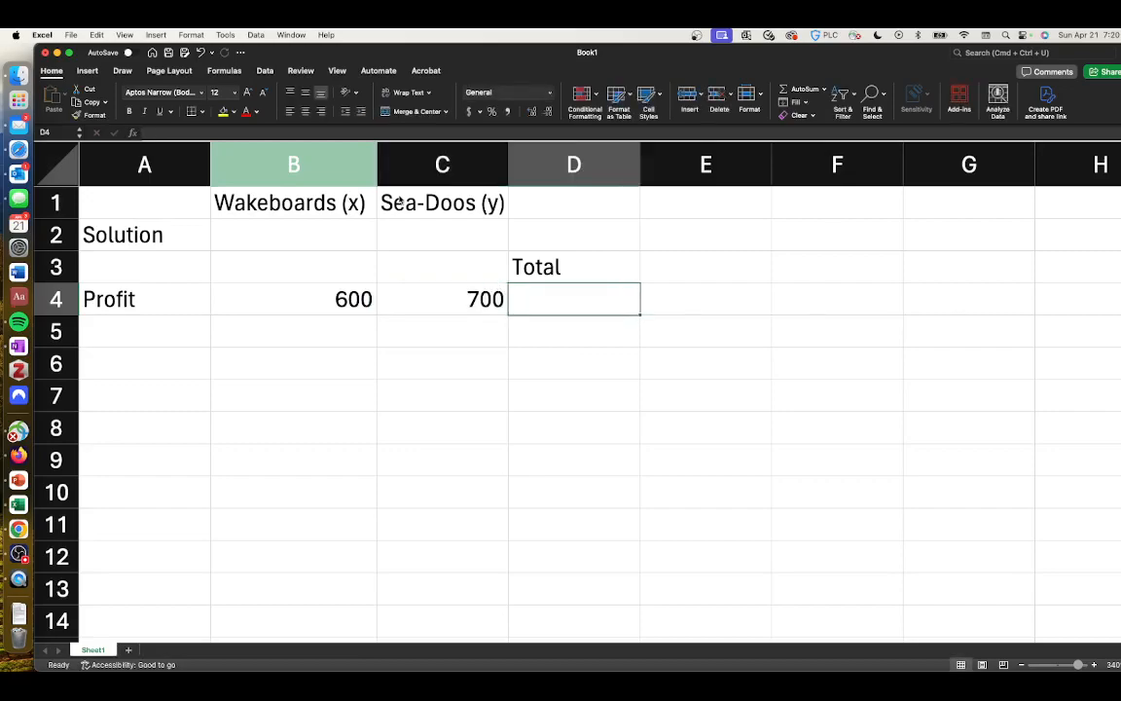
{"action": "type", "text": "M"}
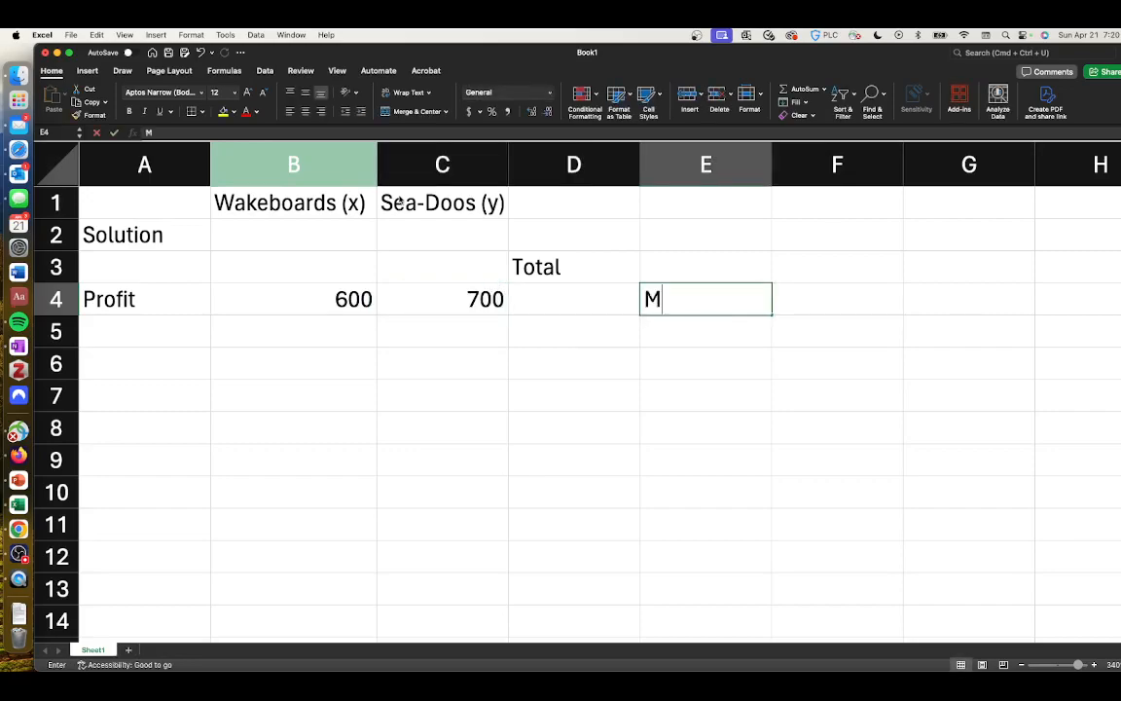
{"action": "type", "text": "ax"}
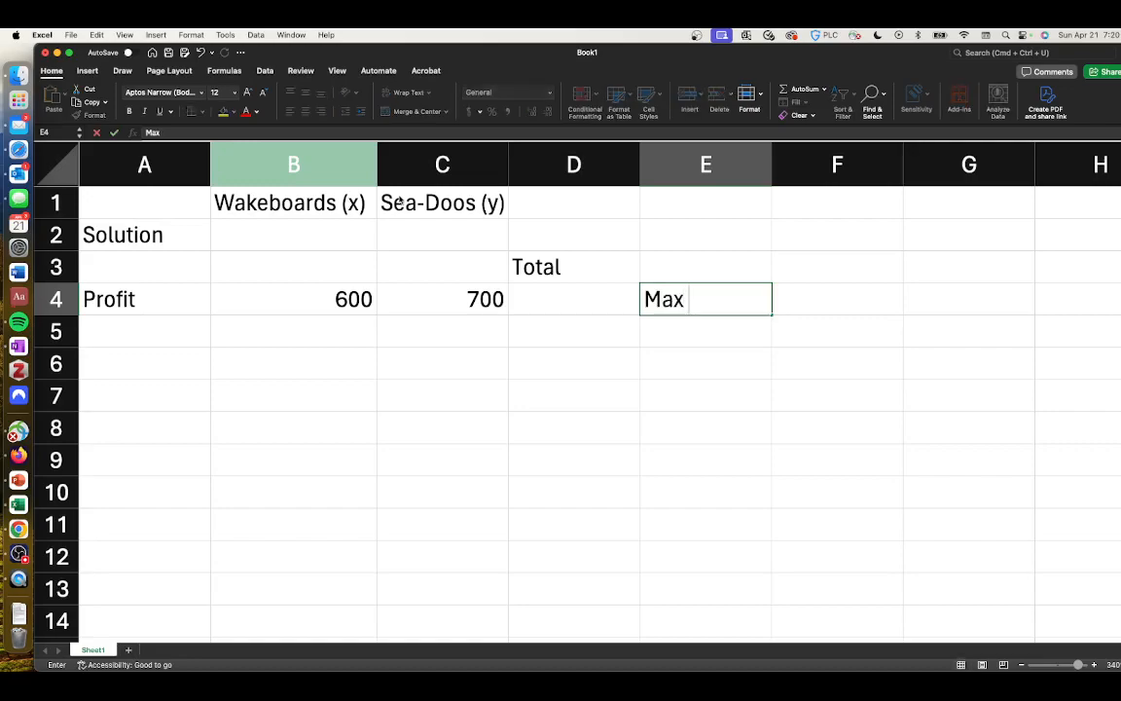
{"action": "type", "text": "Z = $"}
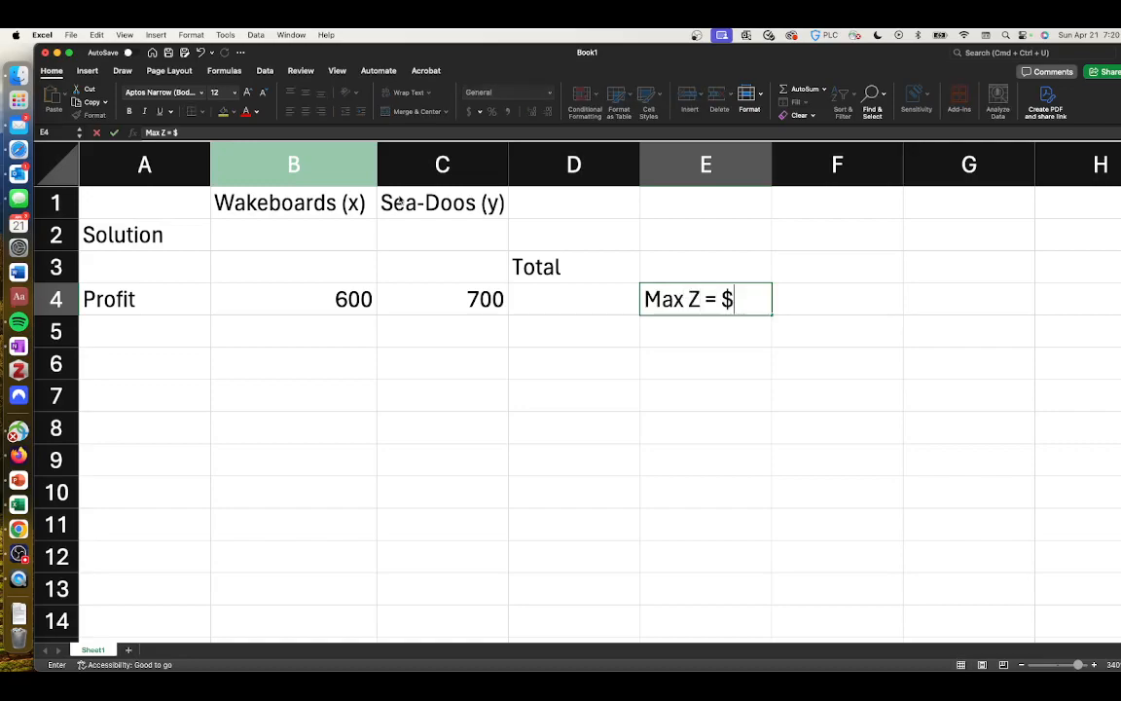
{"action": "type", "text": "600x +"}
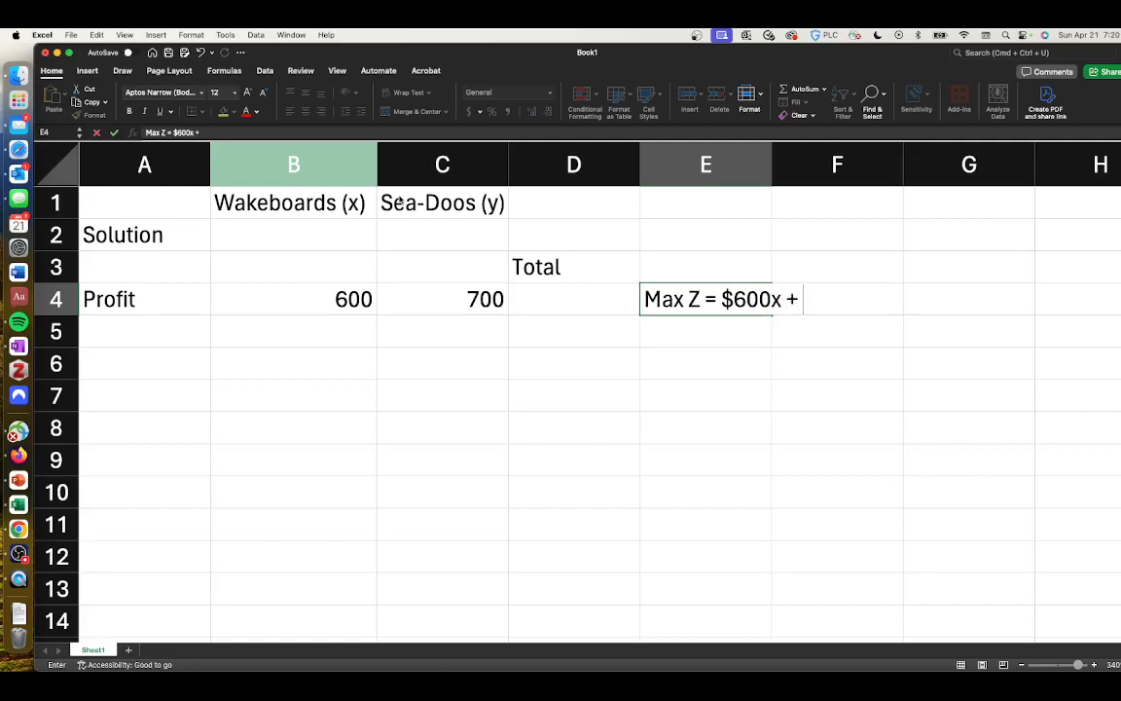
{"action": "type", "text": "700y"}
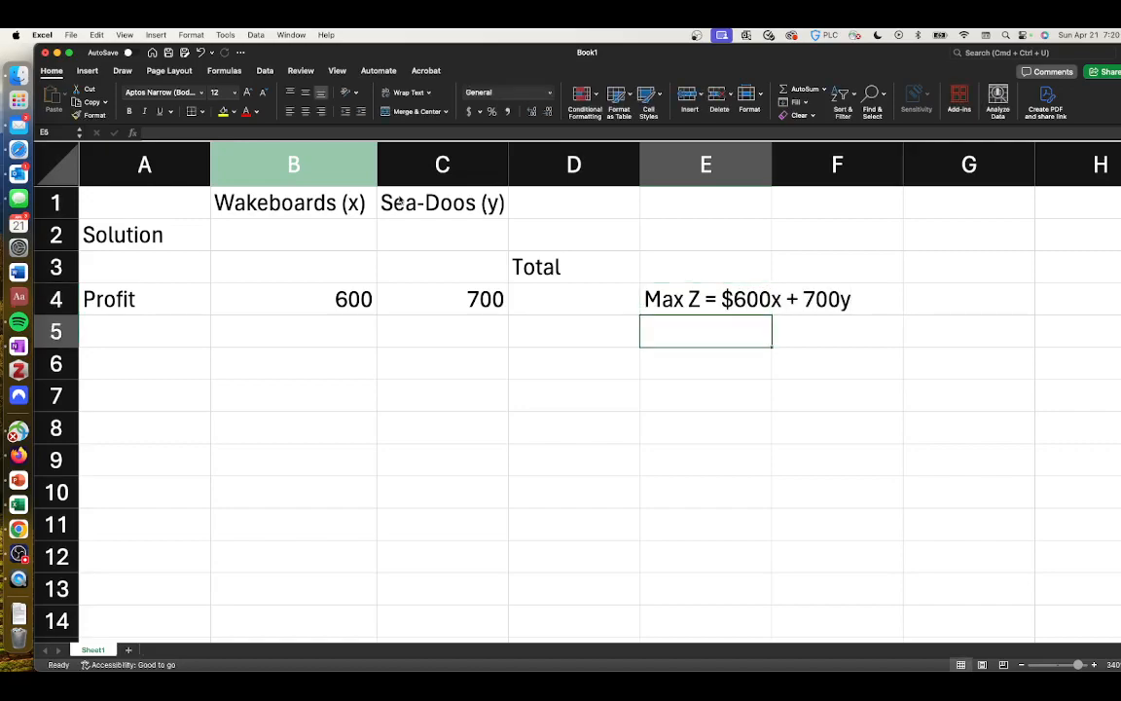
- Make D4 compute =SUMPRODUCT(B4:C4,B2:C2) and fill solution cells B2:C2 yellow
{"action": "left_click", "coordinate": [572, 300]}
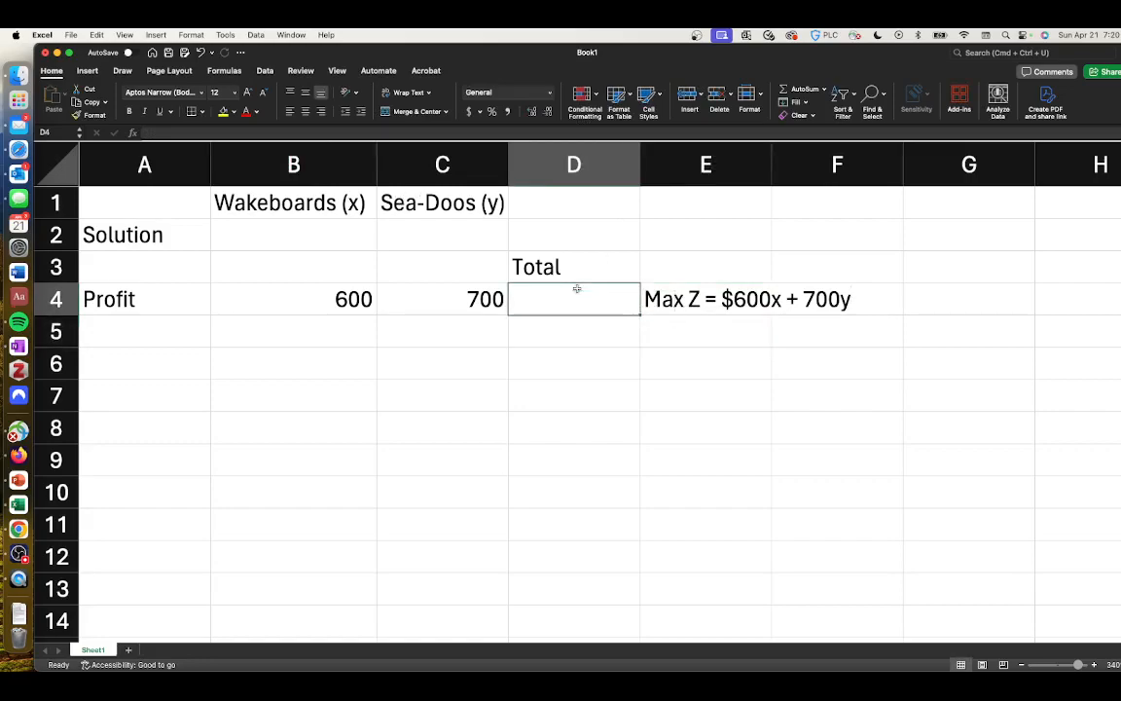
{"action": "type", "text": "="}
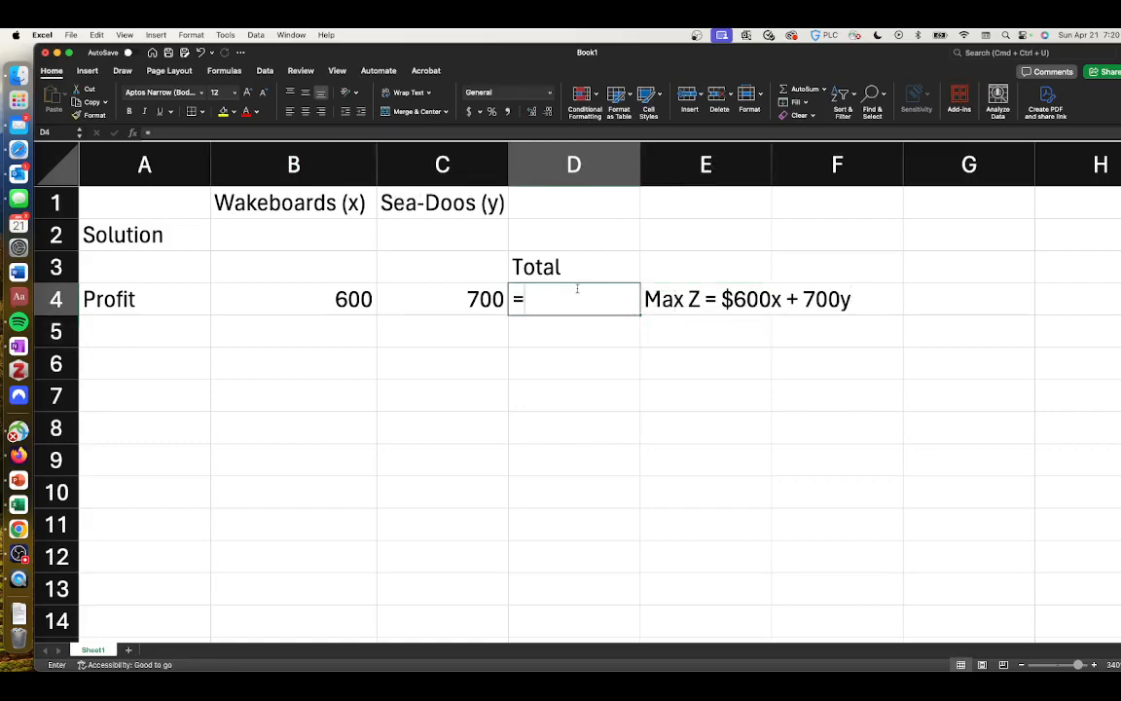
{"action": "type", "text": "sumpr"}
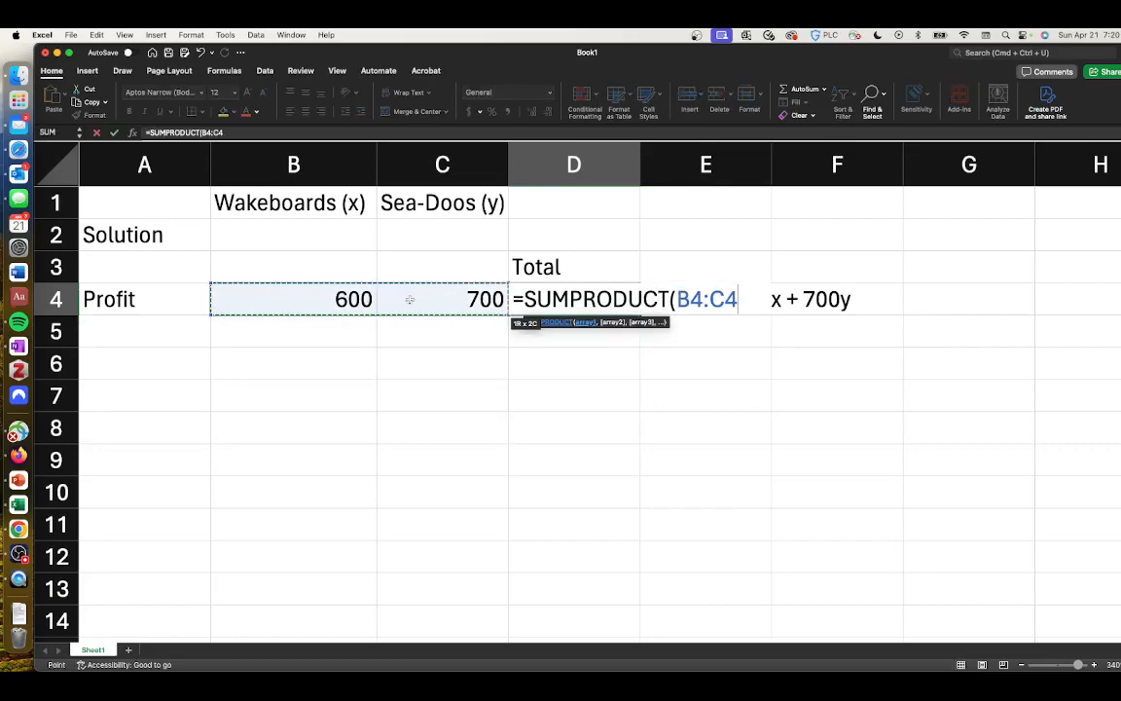
{"action": "type", "text": ",B2:C2"}
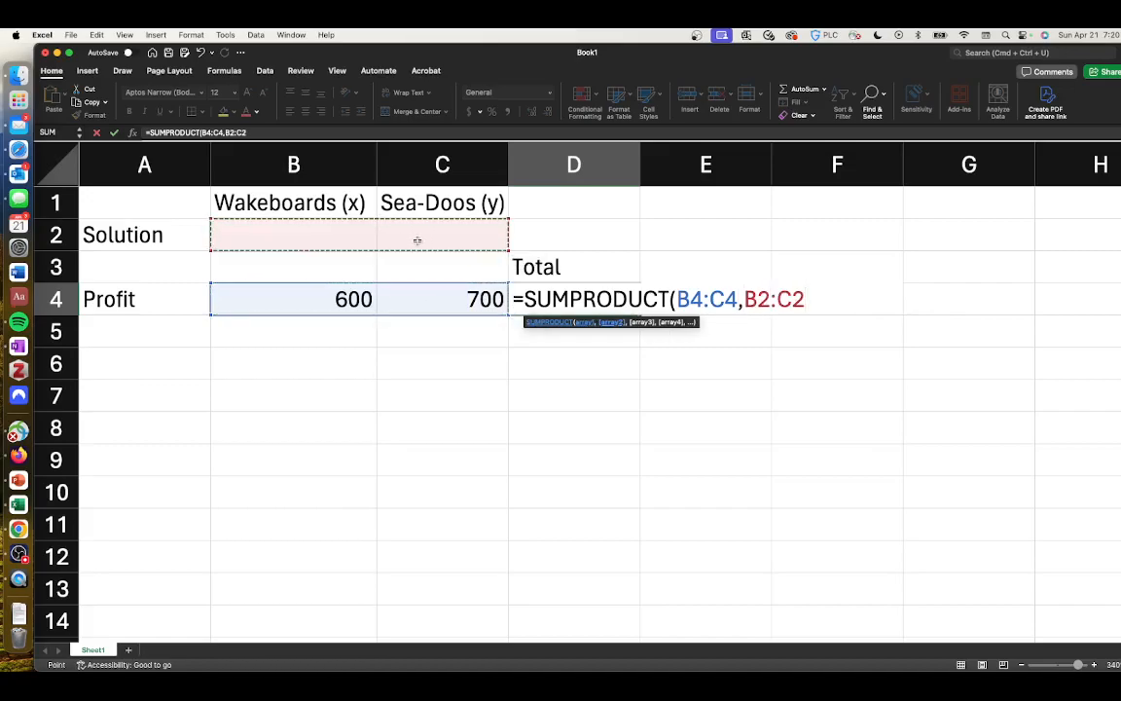
{"action": "type", "text": ")"}
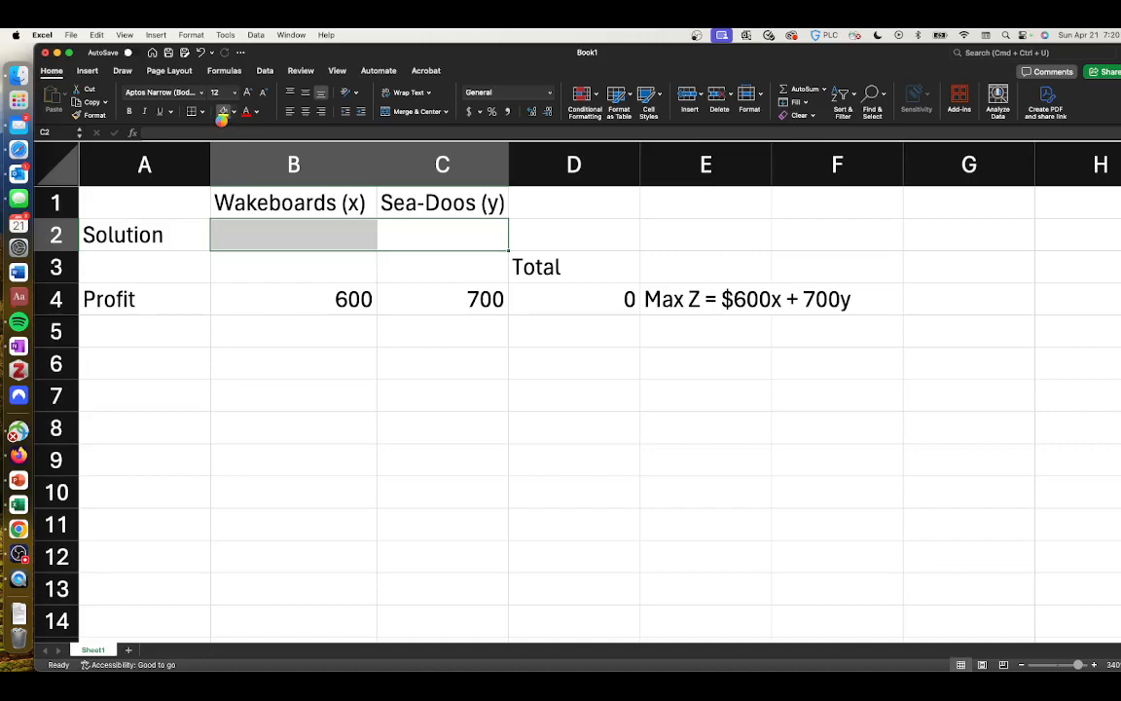
{"action": "left_click", "coordinate": [222, 111]}
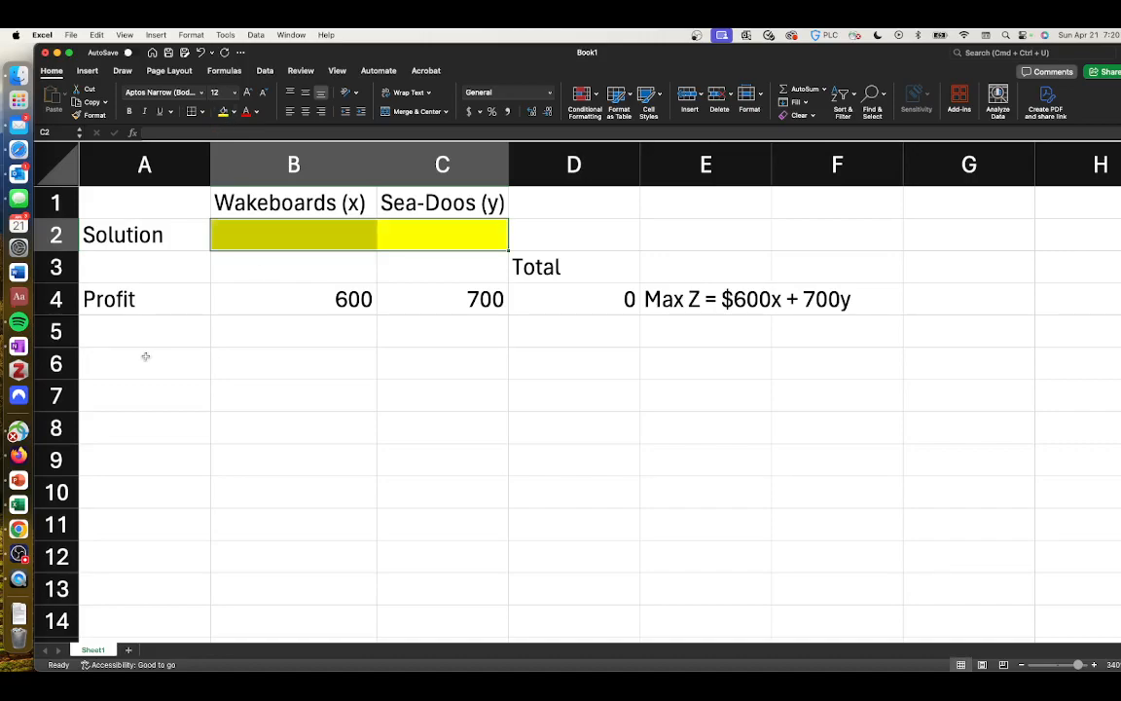
{"action": "left_click", "coordinate": [144, 364]}
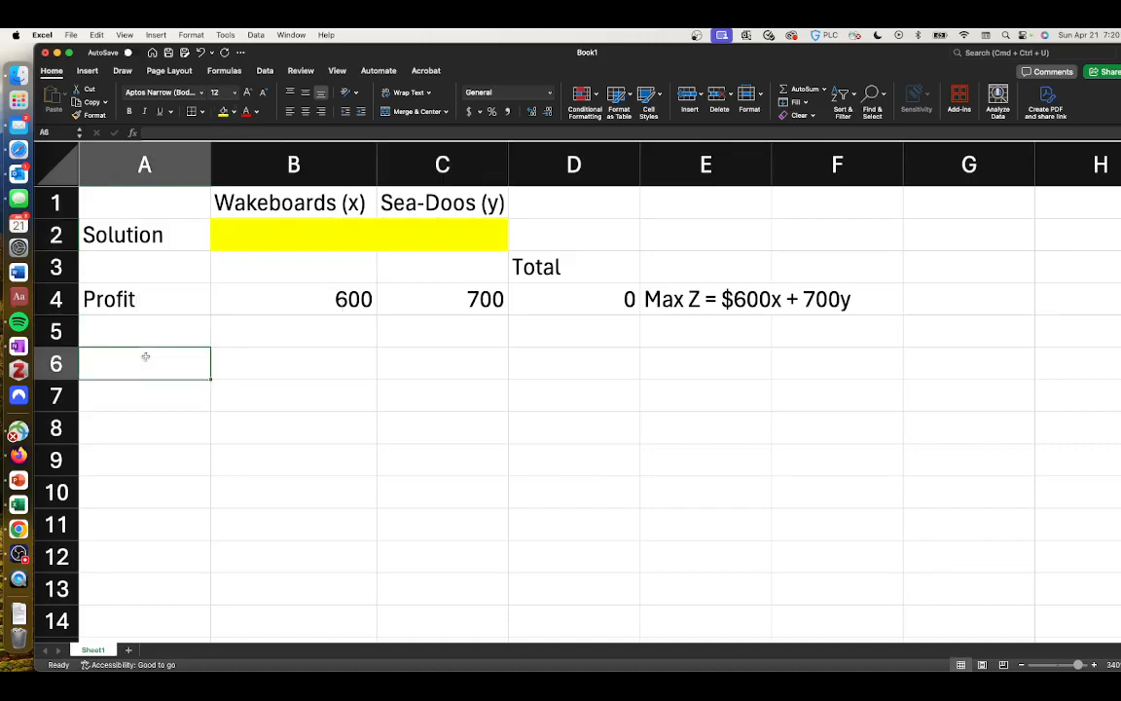
- Label rows Constraints, Design Hours and Manufacturing Hours, widening column A to fit
{"action": "type", "text": "Constrai"}
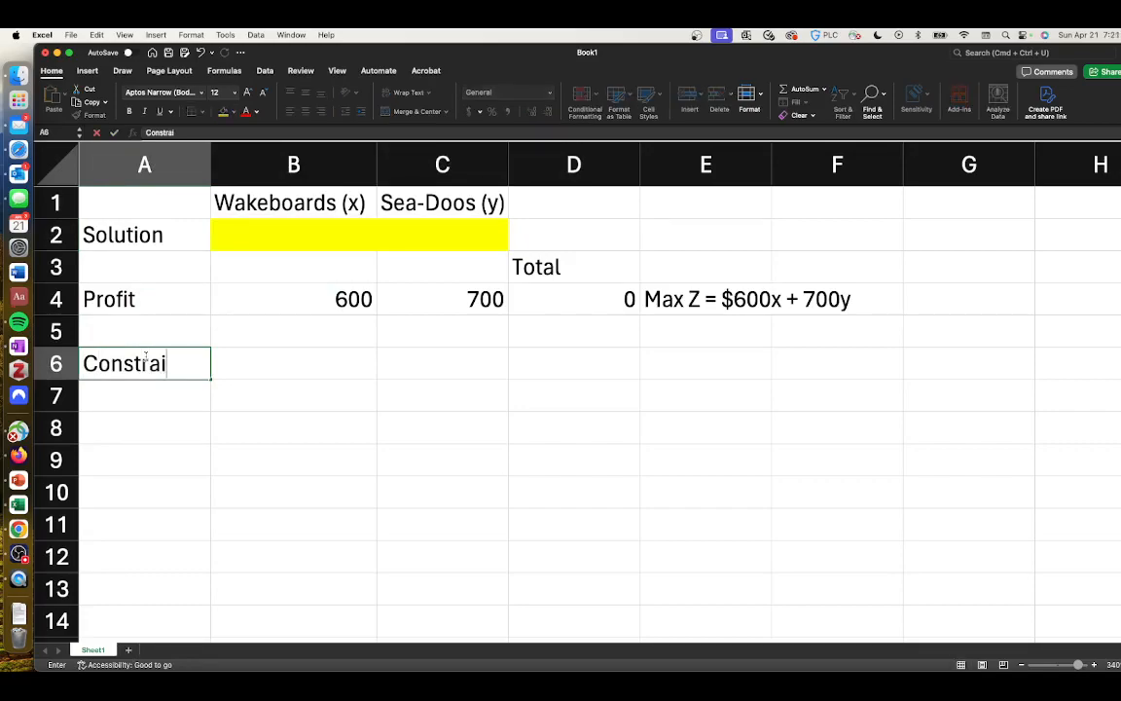
{"action": "key", "text": "enter"}
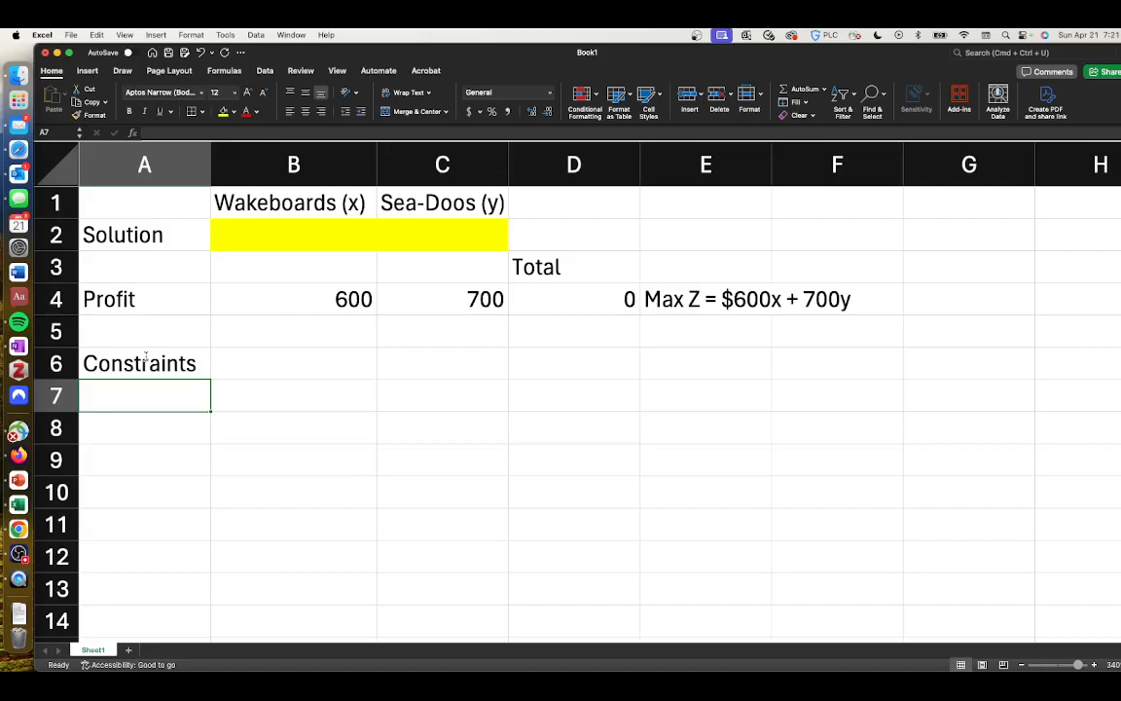
{"action": "type", "text": "Design"}
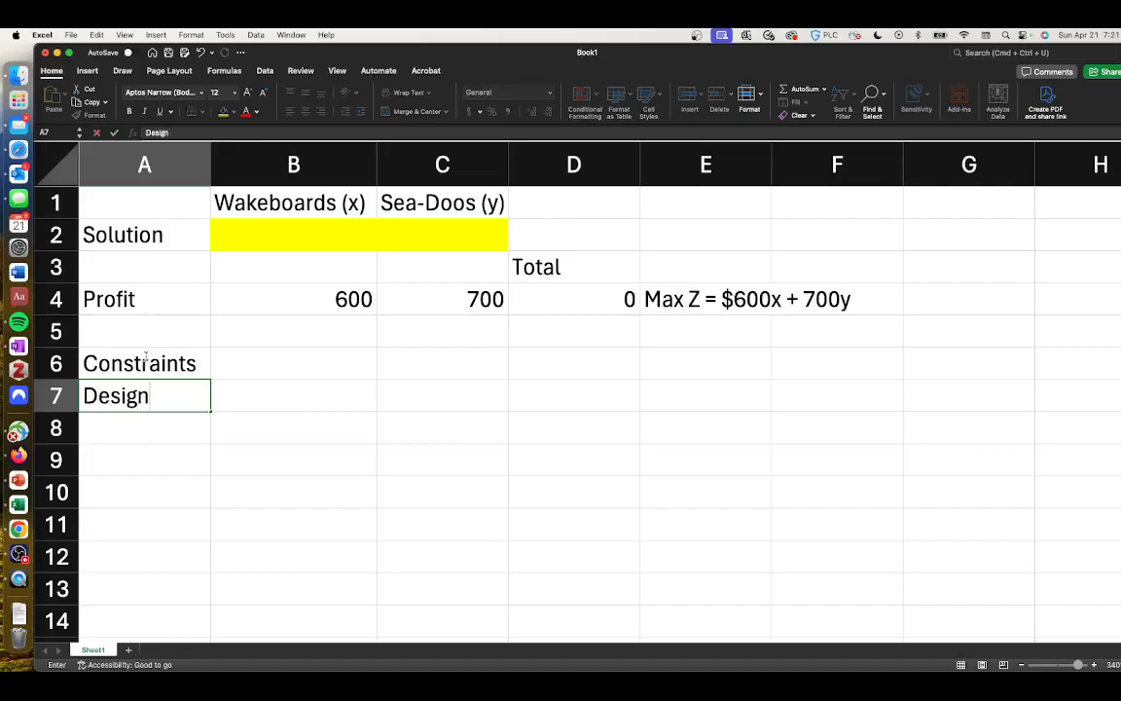
{"action": "type", "text": "Hours"}
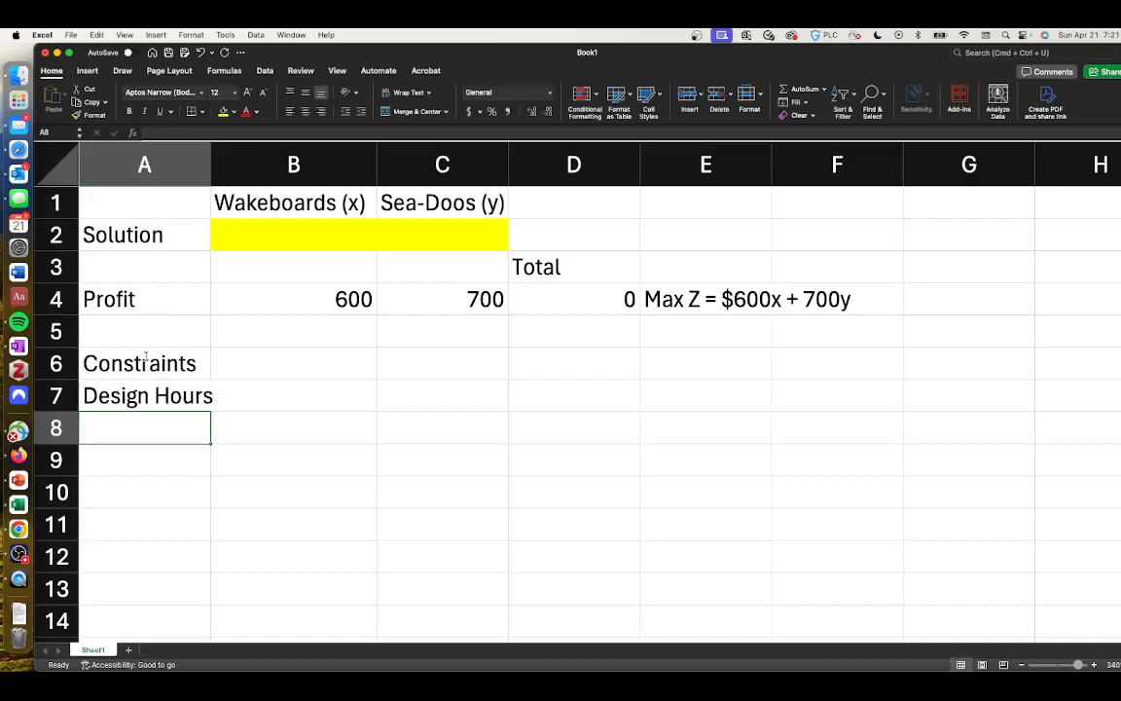
{"action": "type", "text": "Manufacturing Hours"}
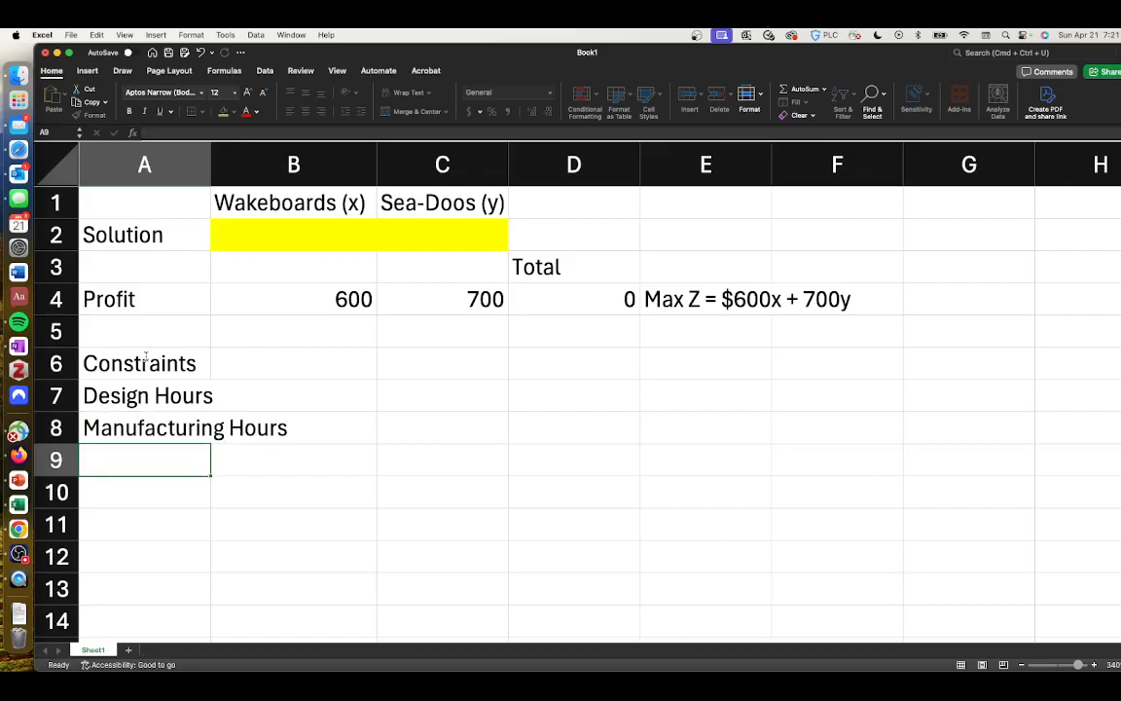
{"action": "left_click_drag", "start_coordinate": [211, 163], "coordinate": [302, 164]}
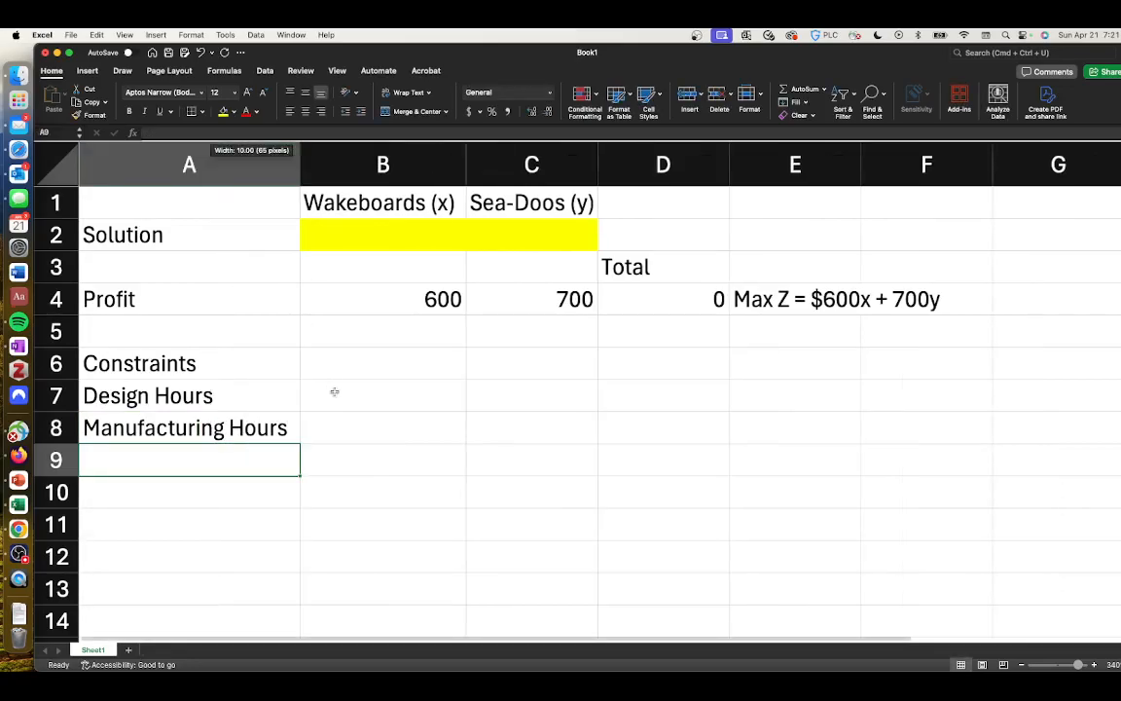
- Enter coefficients 2, 3 <= 12 and 6, 5 <= 30 with LHS/RHS headers
{"action": "left_click", "coordinate": [381, 396]}
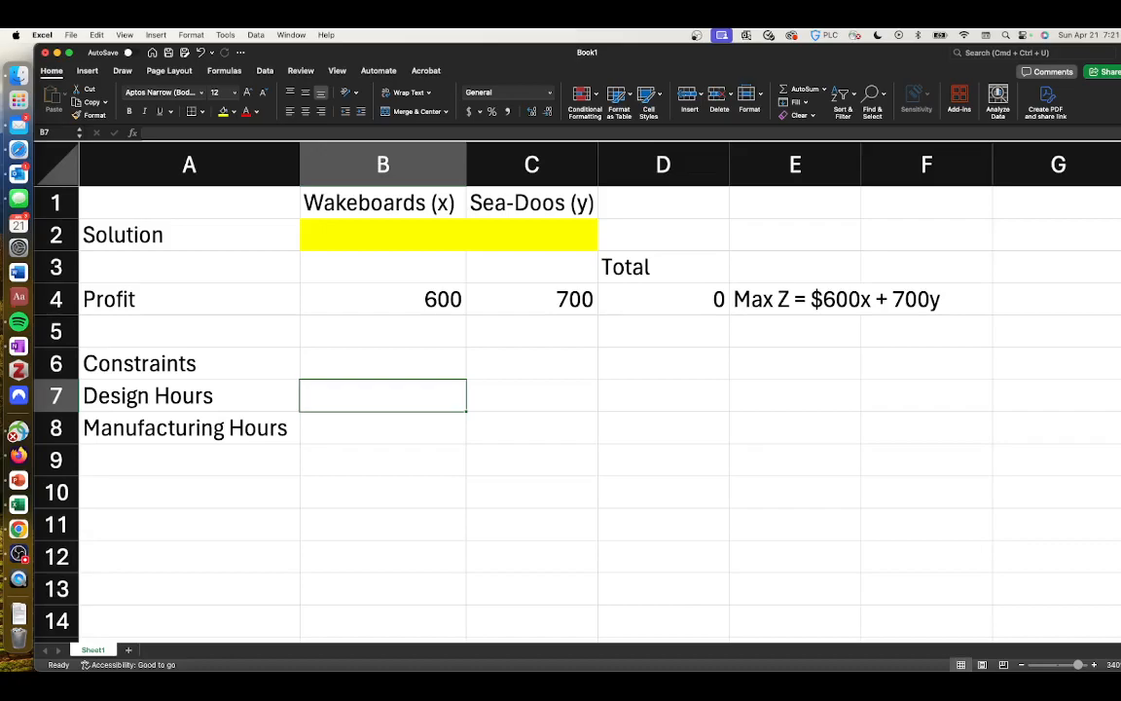
{"action": "type", "text": "2"}
{"action": "left_click", "coordinate": [532, 395]}
{"action": "type", "text": "3"}
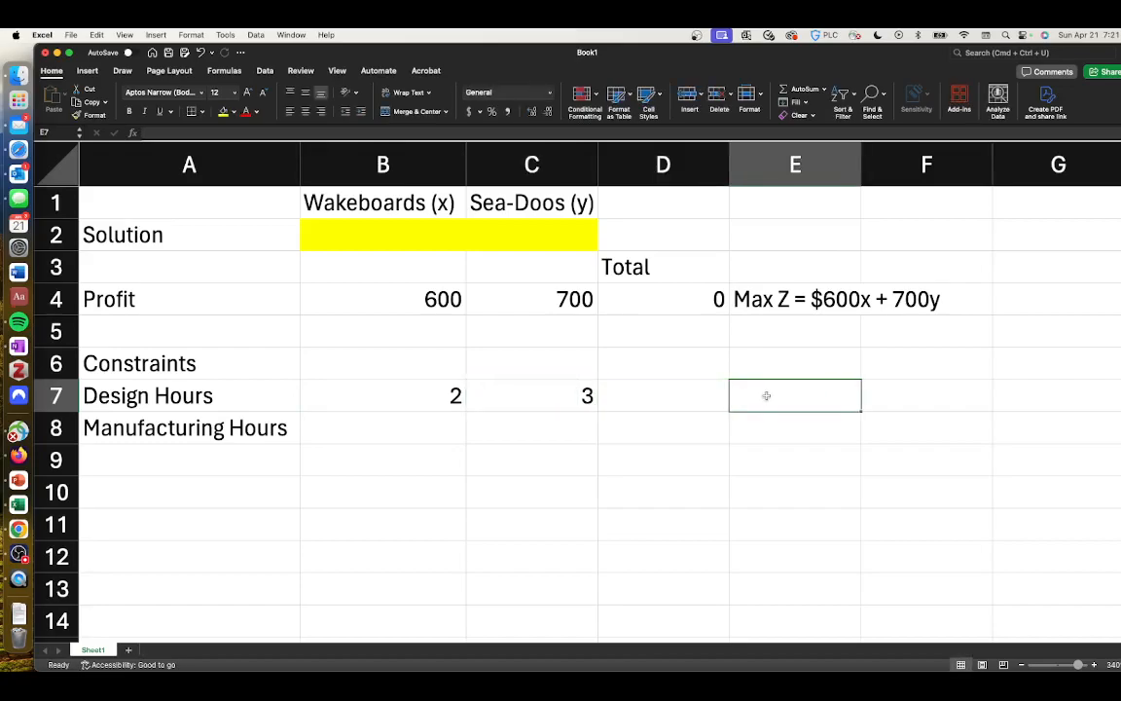
{"action": "type", "text": "<="}
{"action": "left_click", "coordinate": [926, 396]}
{"action": "type", "text": "12"}
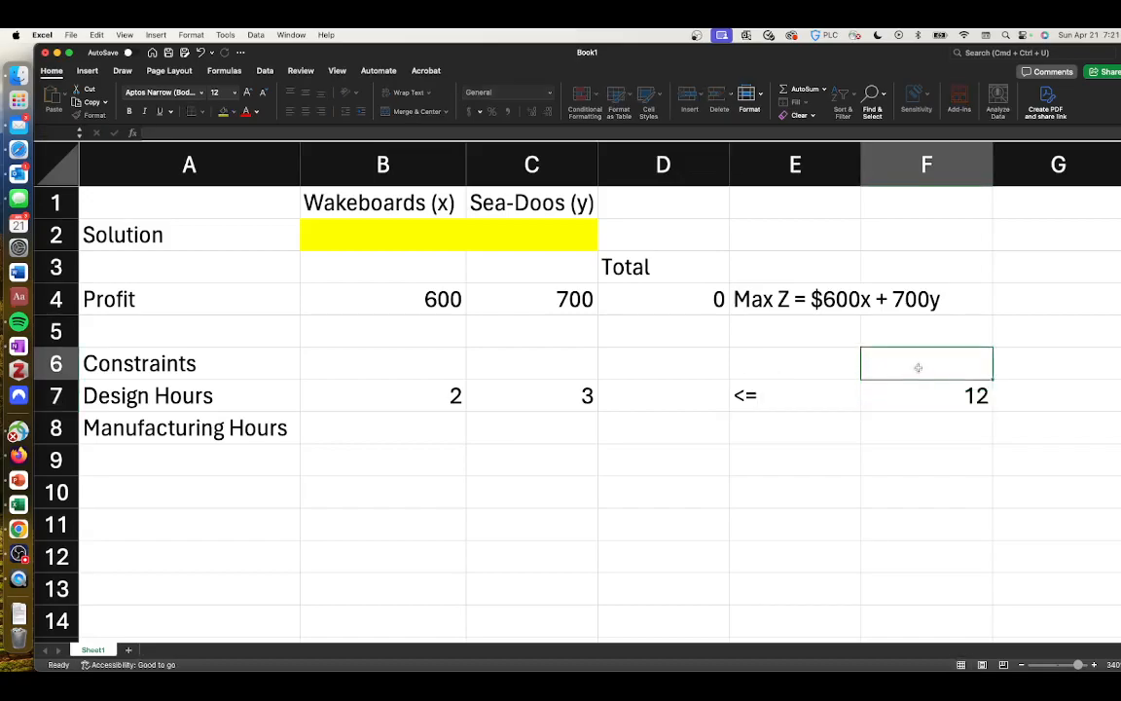
{"action": "type", "text": "RHS"}
{"action": "left_click", "coordinate": [662, 362]}
{"action": "type", "text": "LHS"}
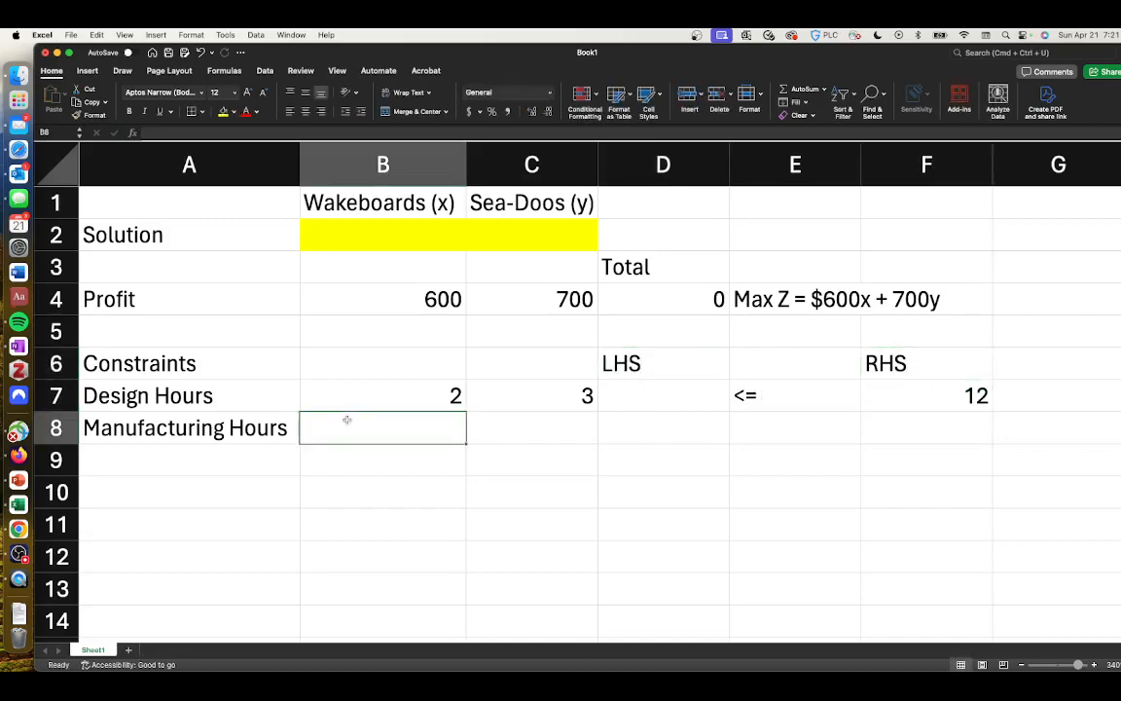
{"action": "type", "text": "6"}
{"action": "left_click", "coordinate": [531, 429]}
{"action": "type", "text": "5"}
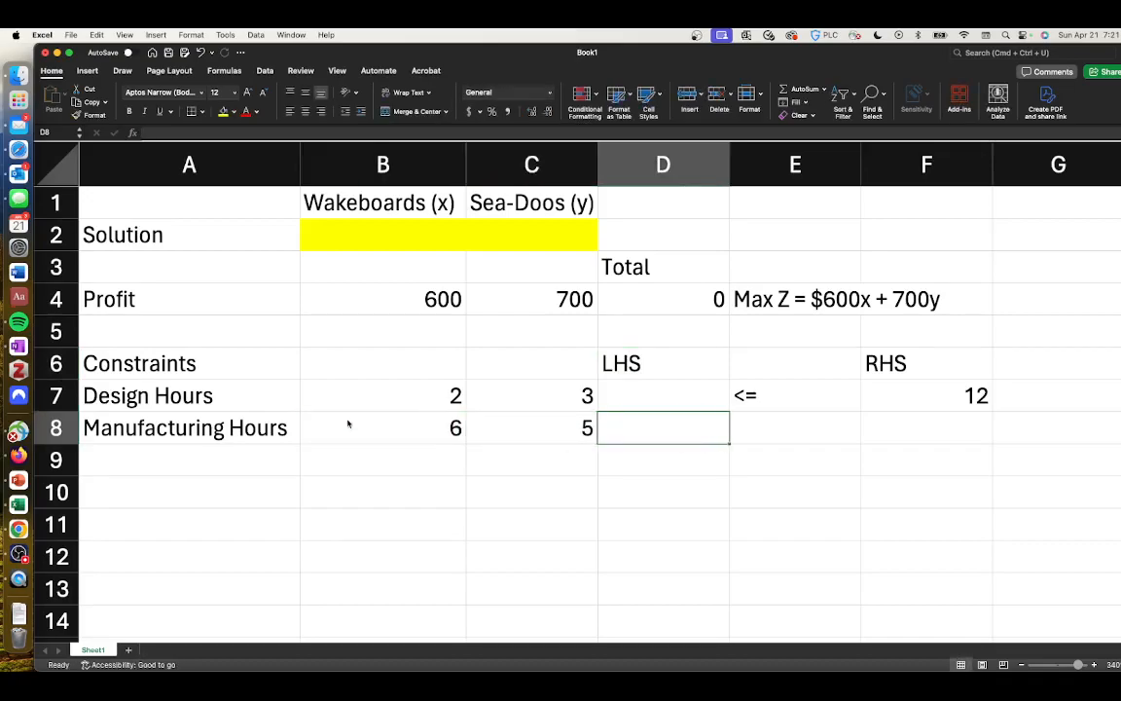
{"action": "type", "text": "<="}
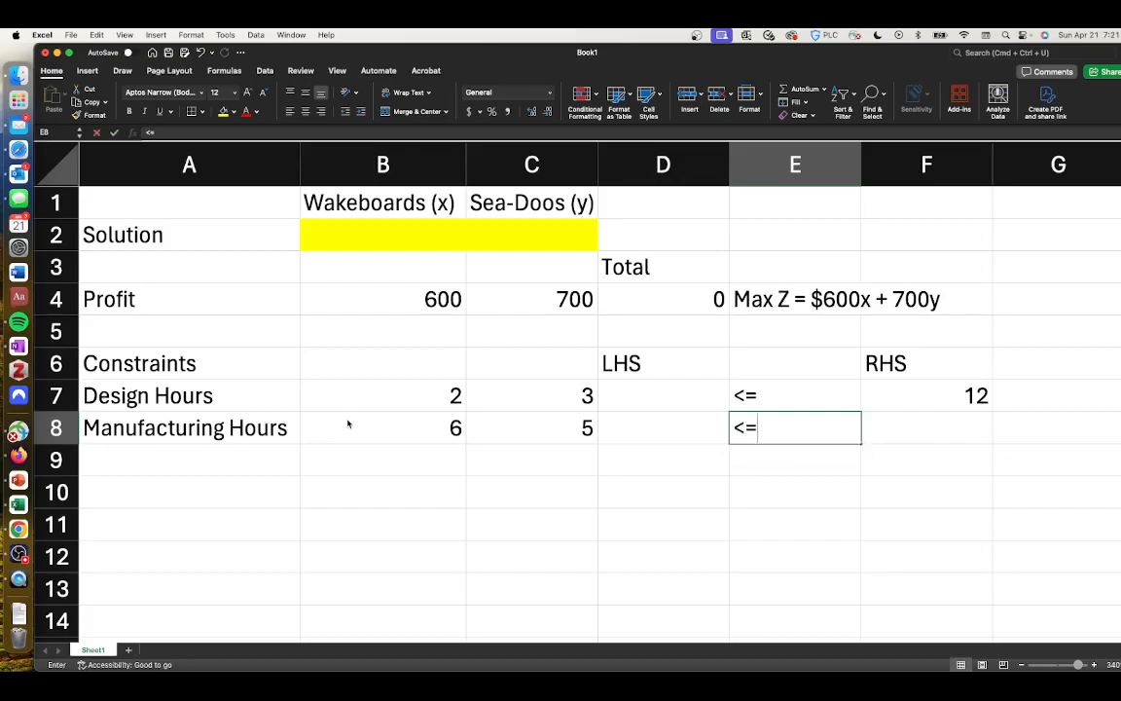
{"action": "type", "text": "30"}
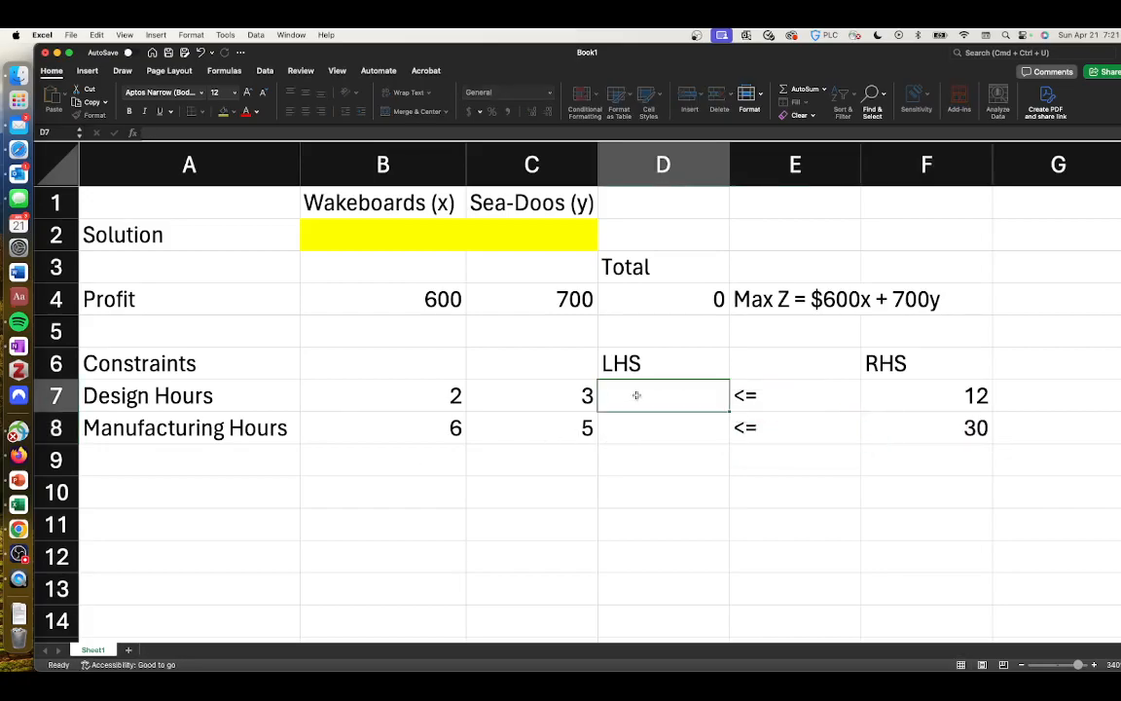
- Compute the LHS totals with =SUMPRODUCT(B7:C7,B$2:C$2) filled down to D8
{"action": "type", "text": "="}
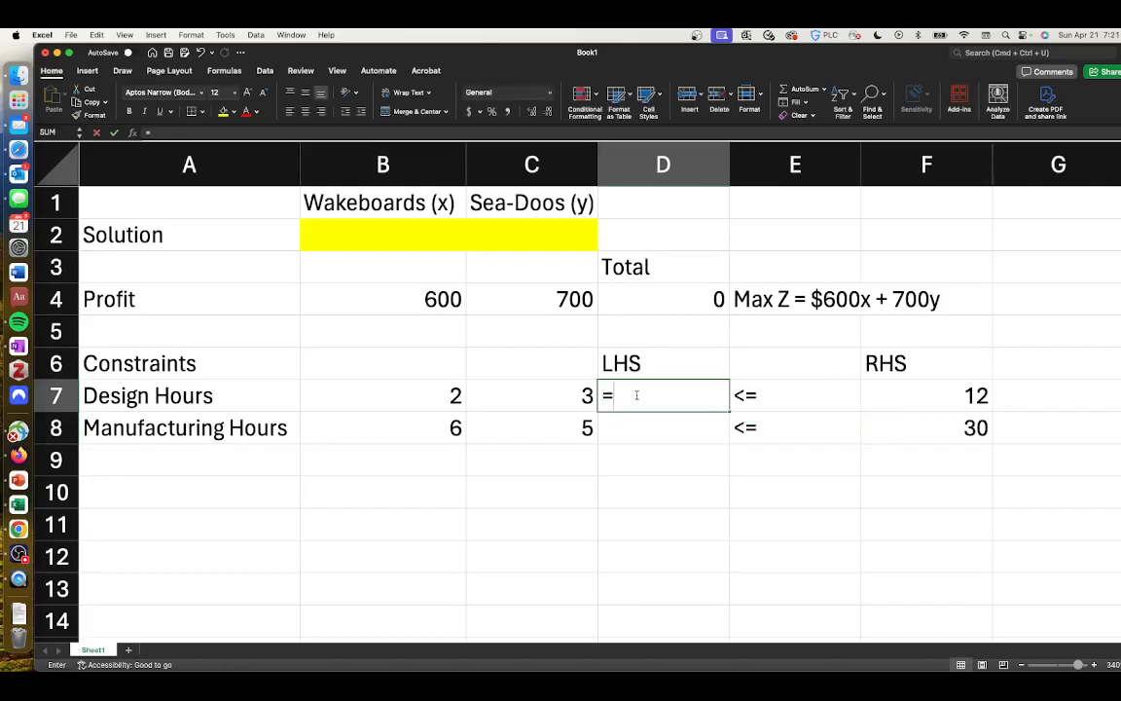
{"action": "type", "text": "sump"}
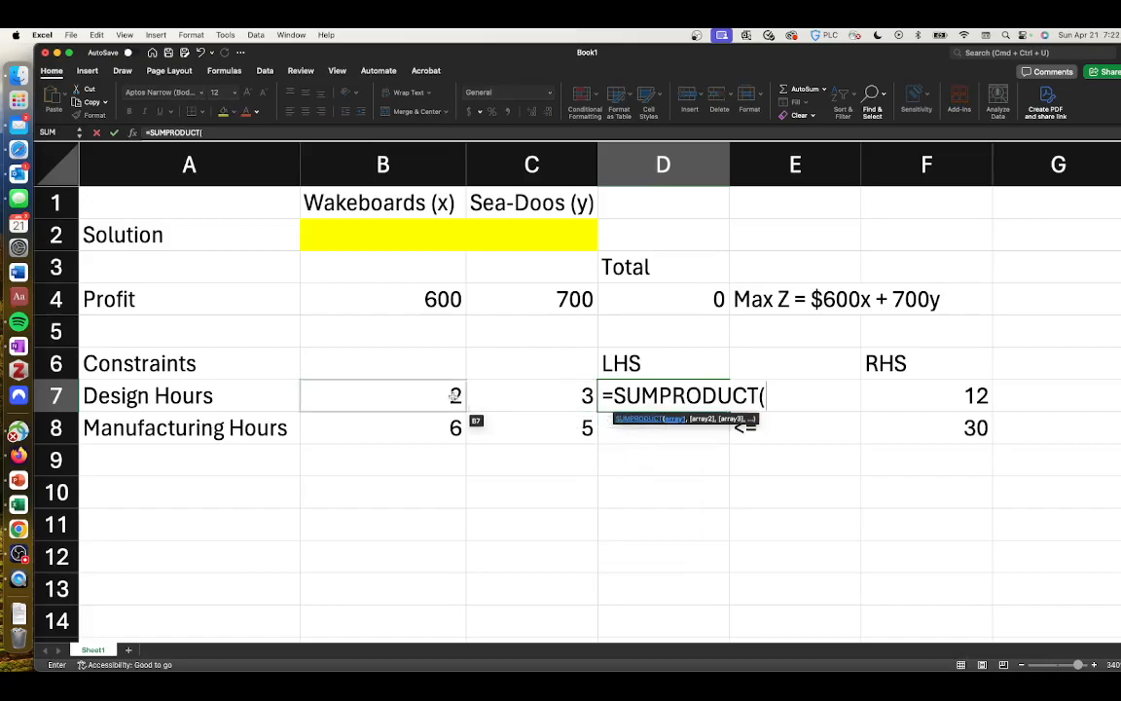
{"action": "left_click_drag", "start_coordinate": [382, 395], "coordinate": [532, 395]}
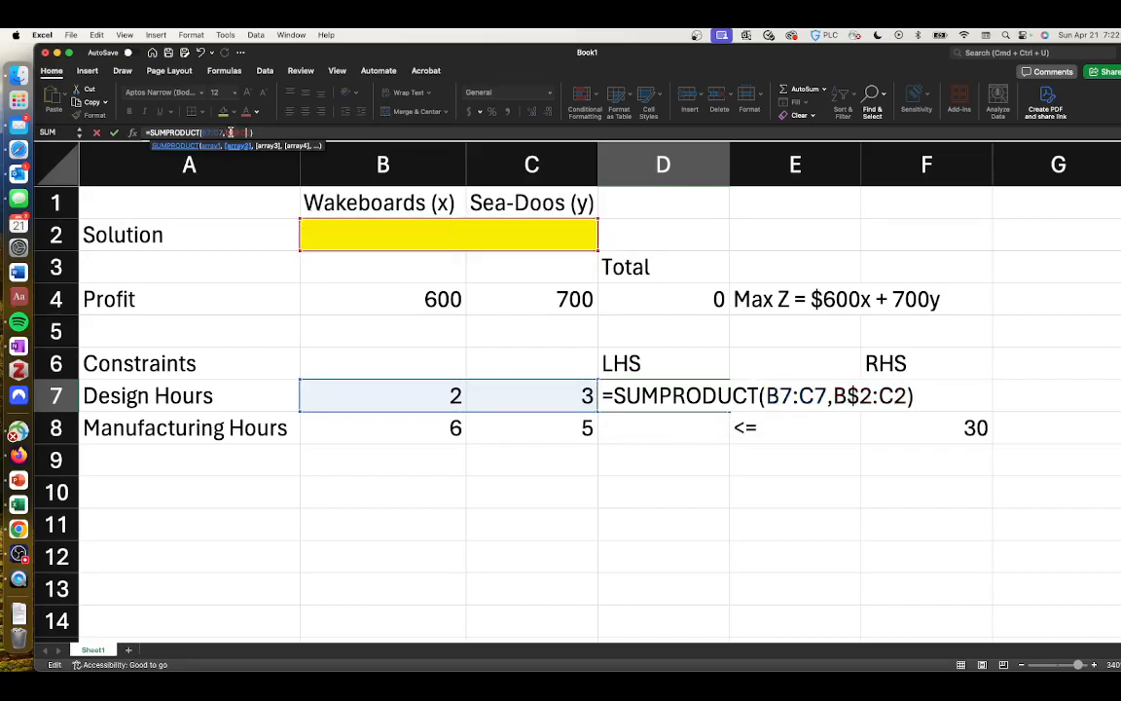
{"action": "type", "text": "$"}
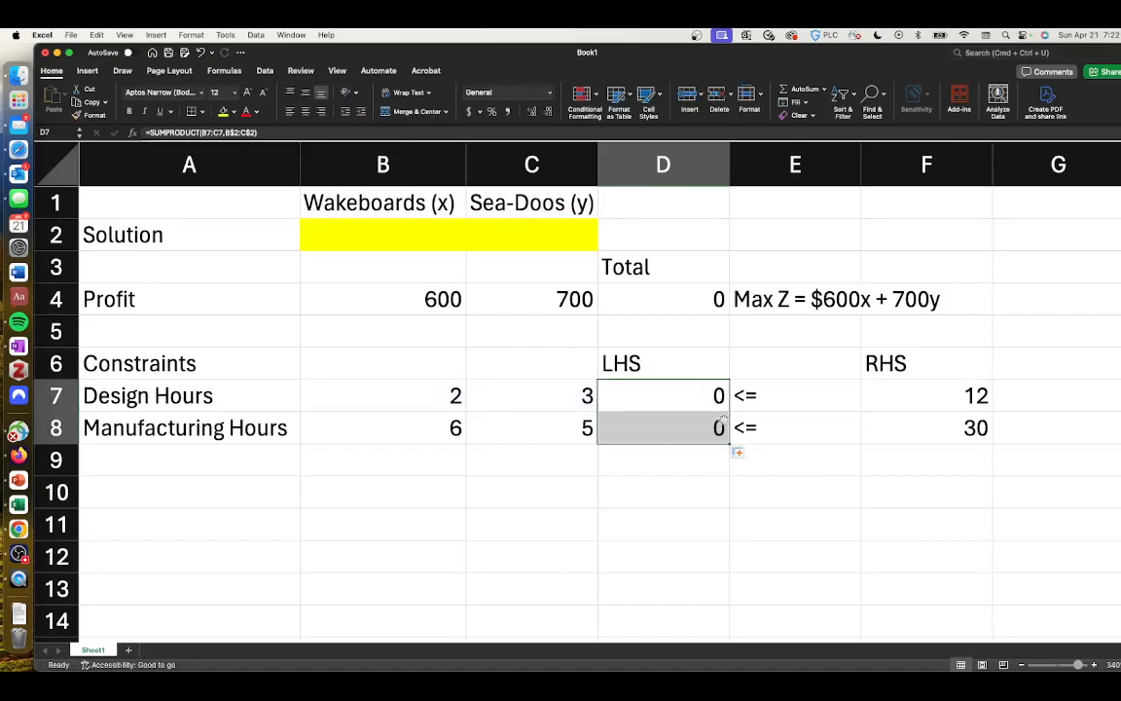
{"action": "double_click", "coordinate": [662, 428]}
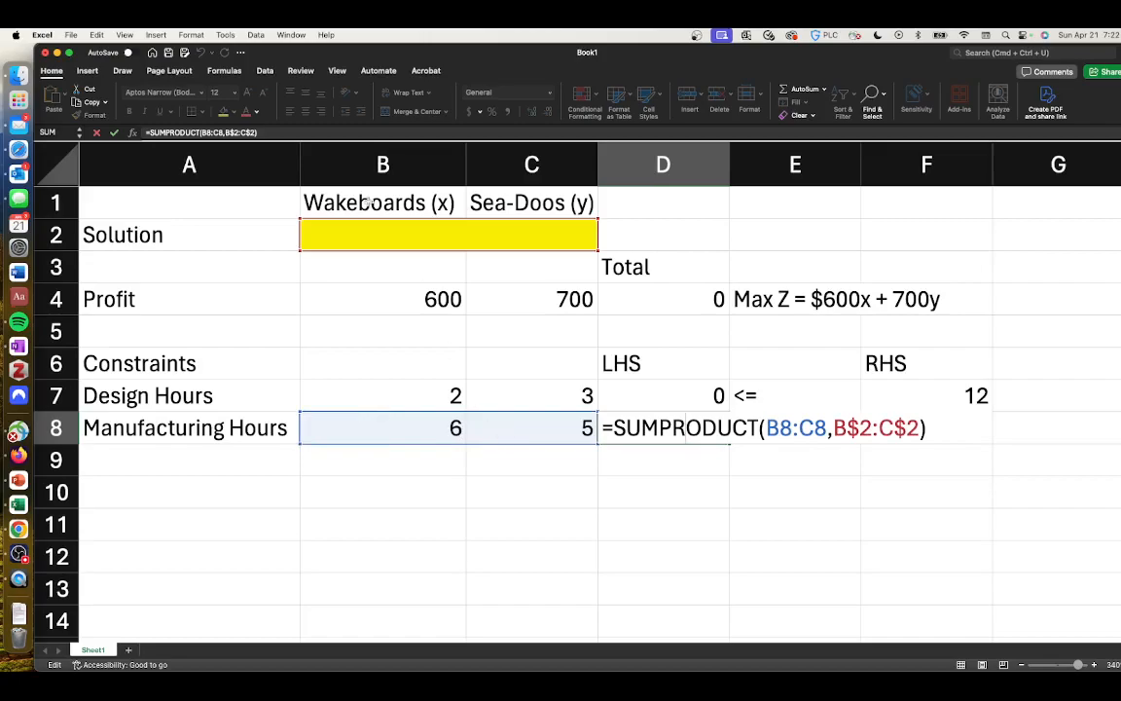
{"action": "mouse_move", "coordinate": [569, 359]}
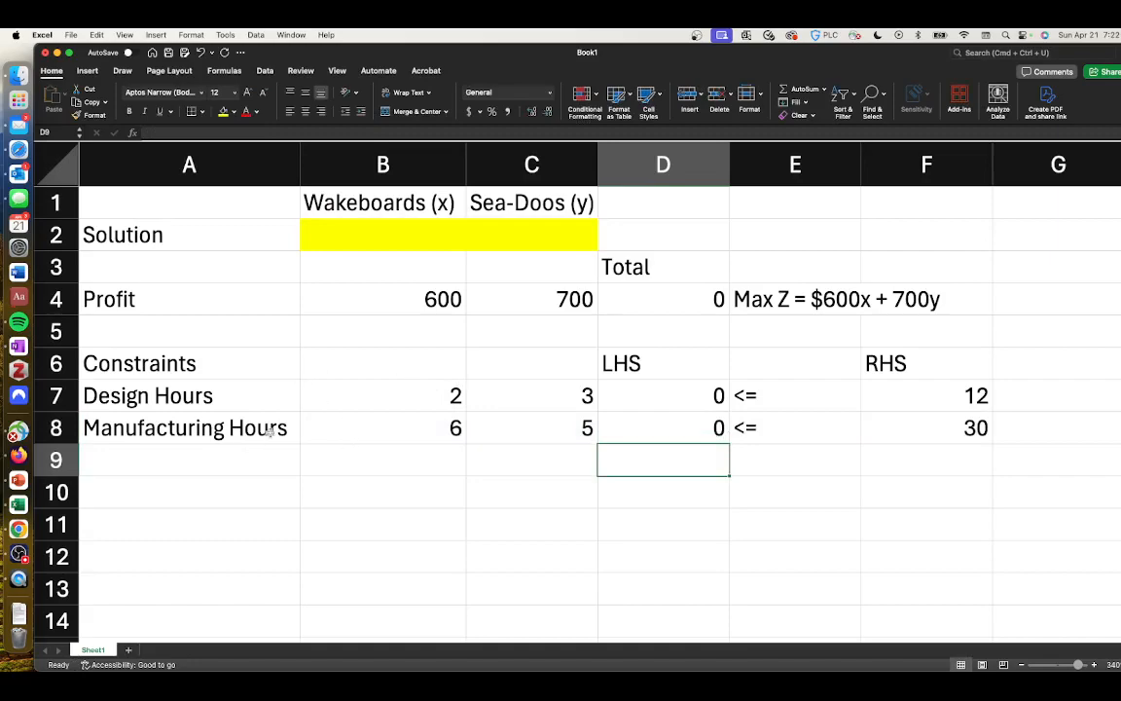
{"action": "mouse_move", "coordinate": [555, 420]}
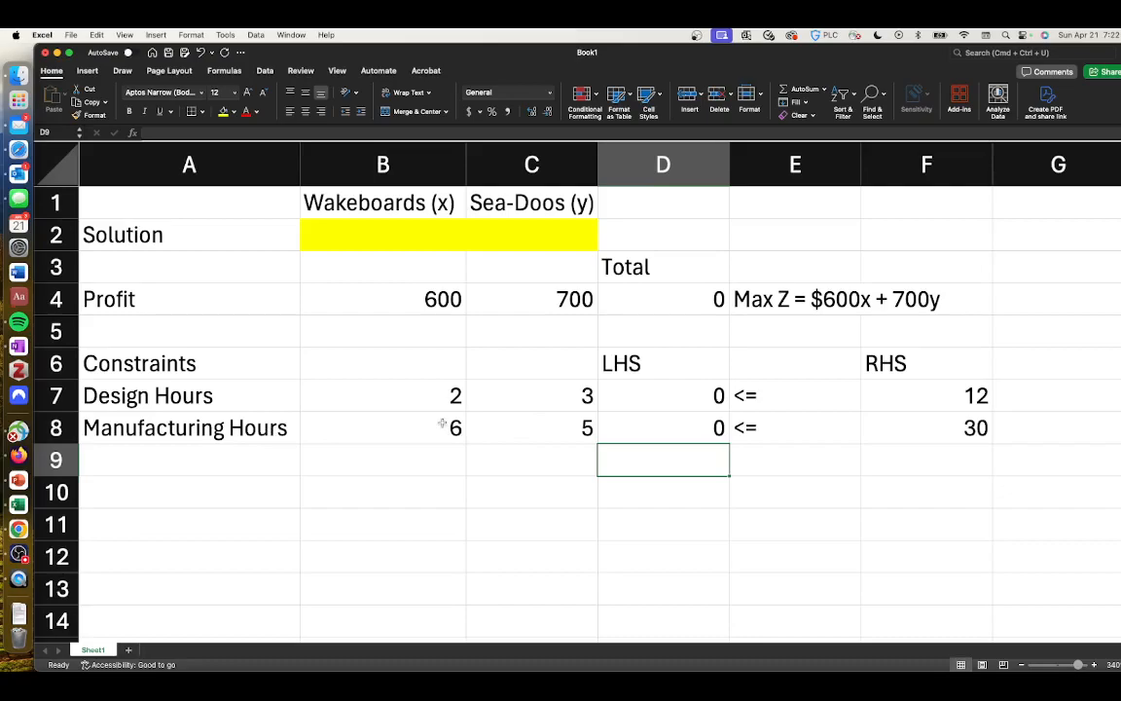
{"action": "mouse_move", "coordinate": [386, 444]}
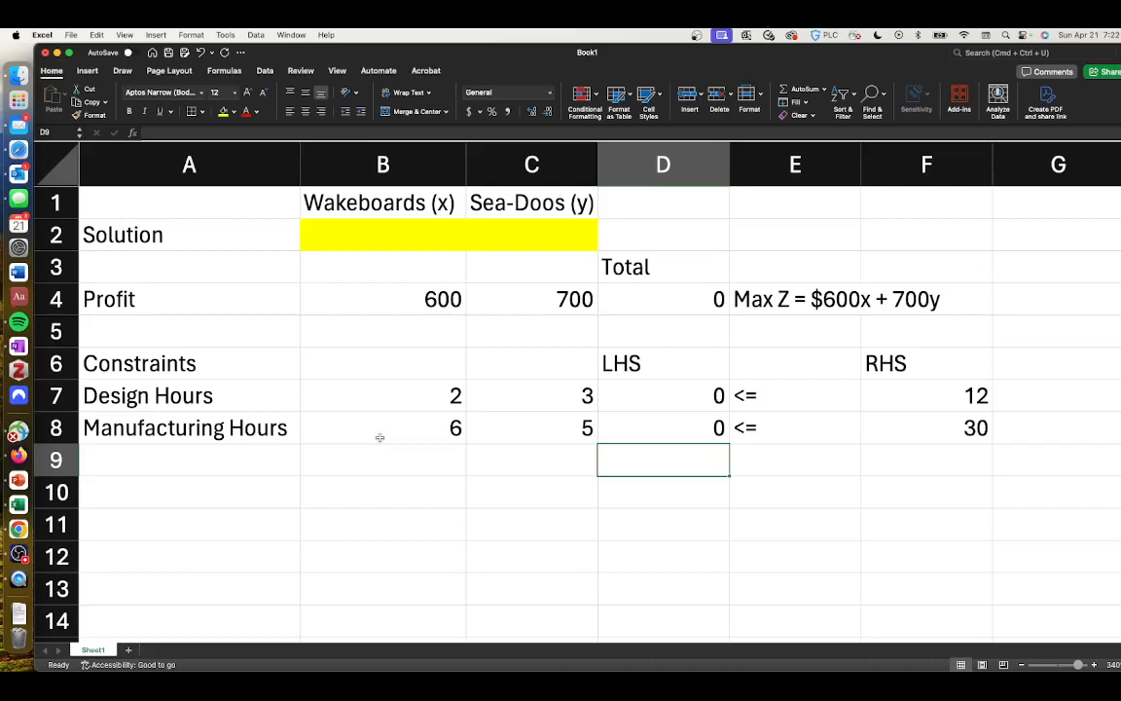
- Set Solver to maximize D4 by changing B2:C2 with constraint $D$7:$D$8 <= $F$7:$F$8
{"action": "left_click", "coordinate": [265, 70]}
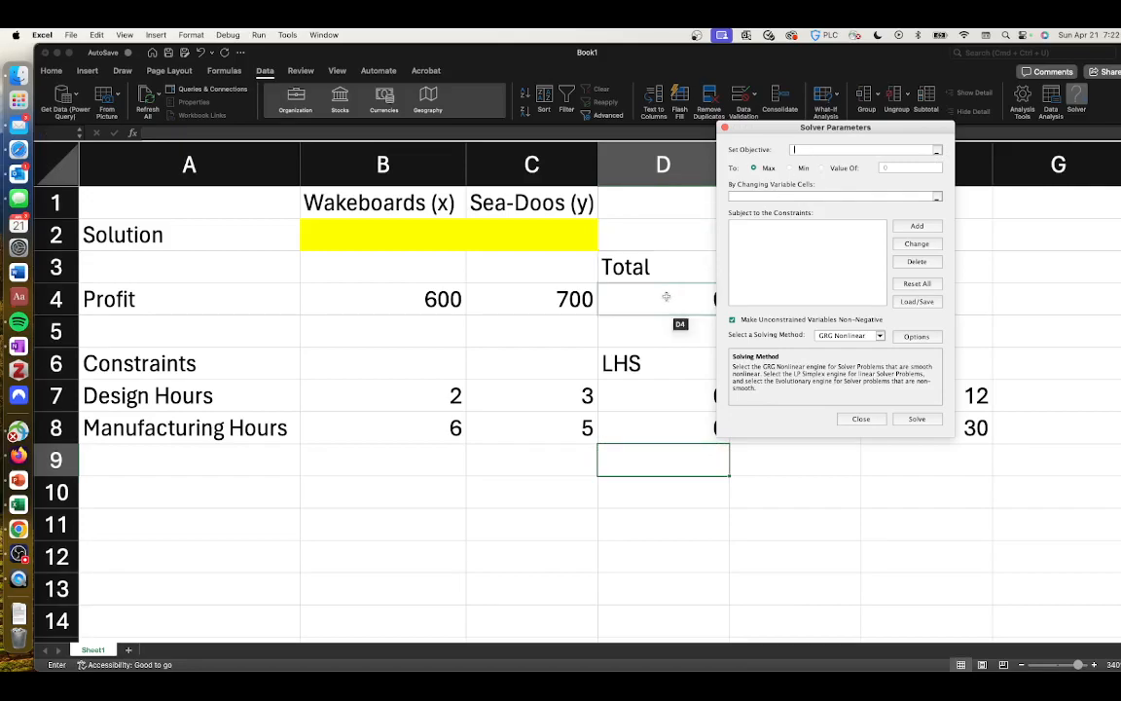
{"action": "left_click", "coordinate": [662, 300]}
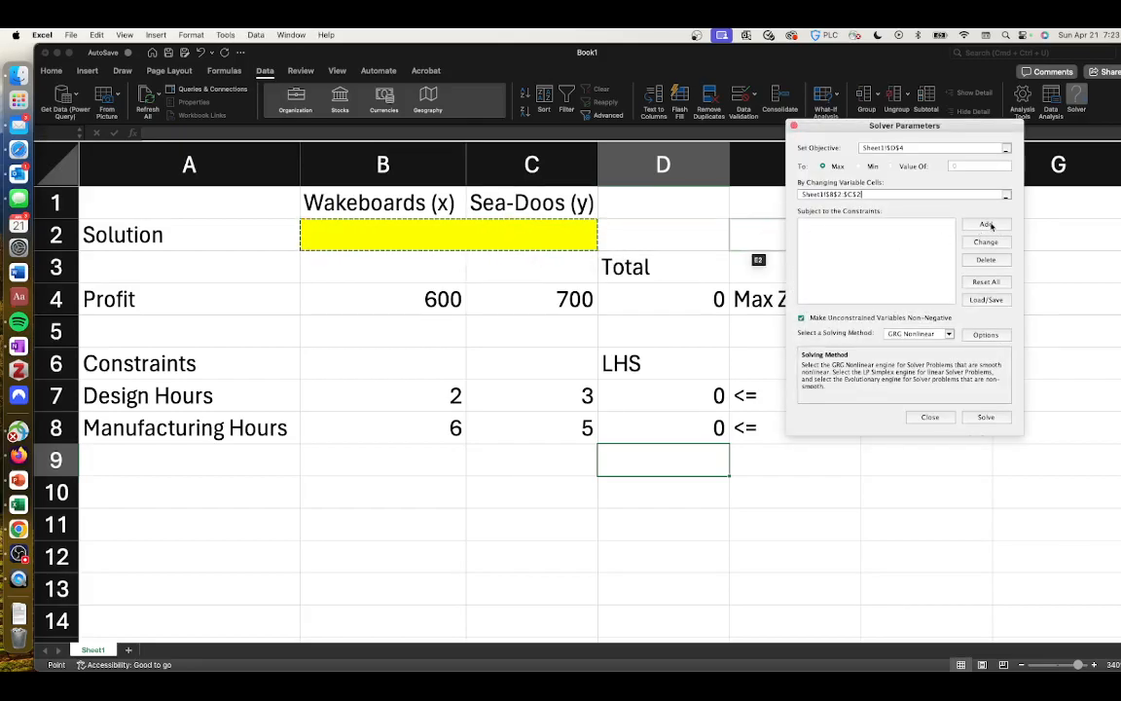
{"action": "left_click", "coordinate": [928, 417]}
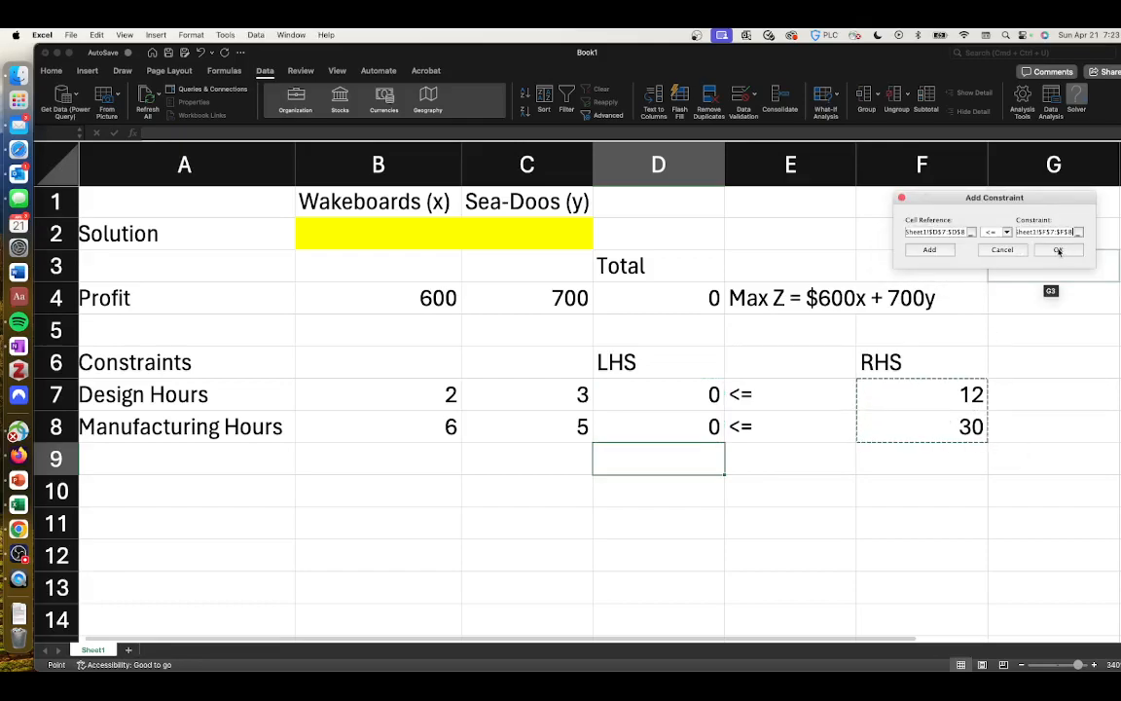
{"action": "left_click", "coordinate": [1059, 249]}
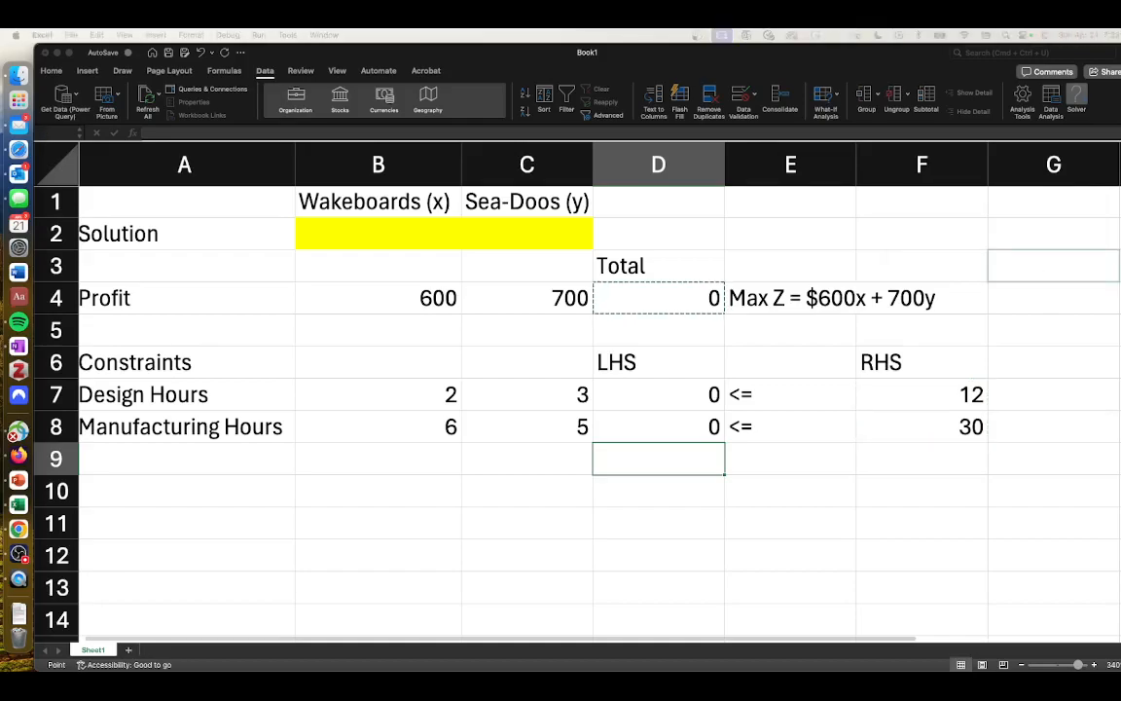
{"action": "left_click", "coordinate": [1075, 101]}
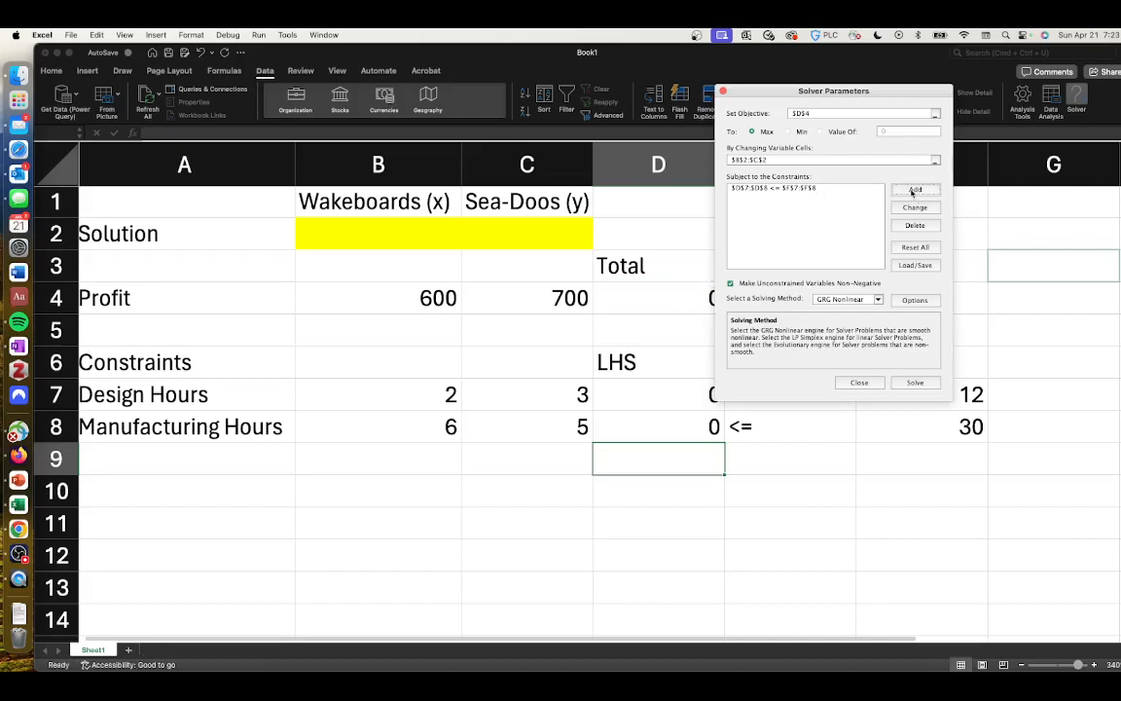
- Constrain $B$2:$C$2 to integers and choose Simplex LP as the solving method
{"action": "left_click", "coordinate": [859, 381]}
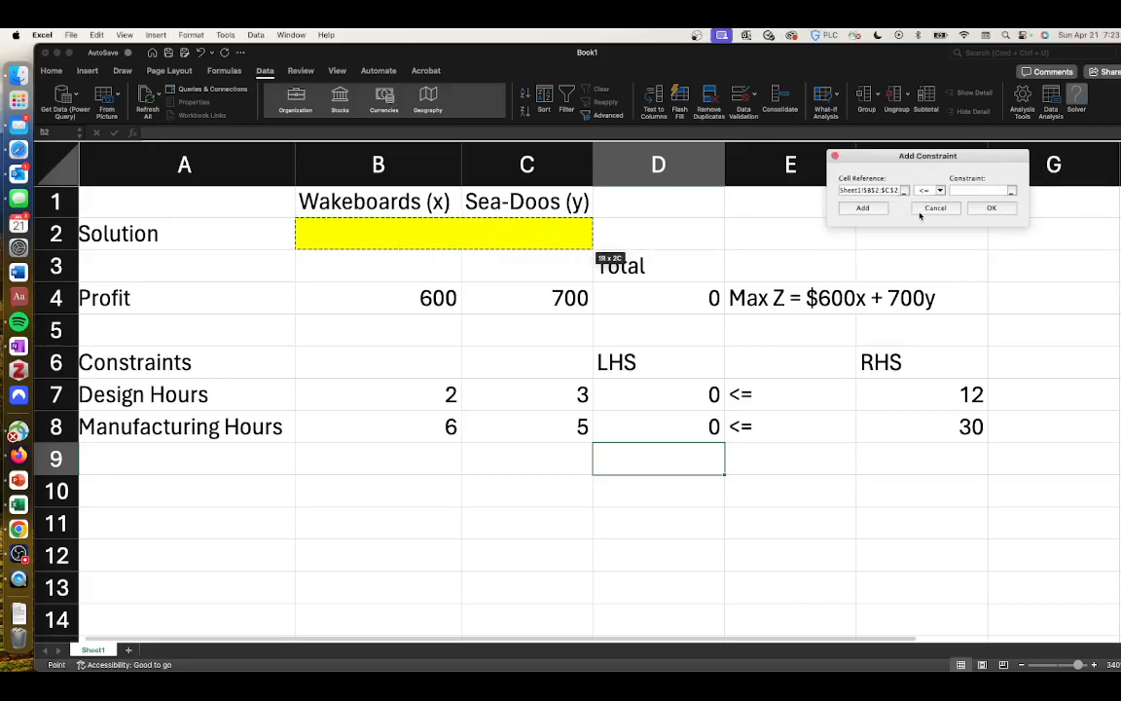
{"action": "left_click", "coordinate": [938, 190]}
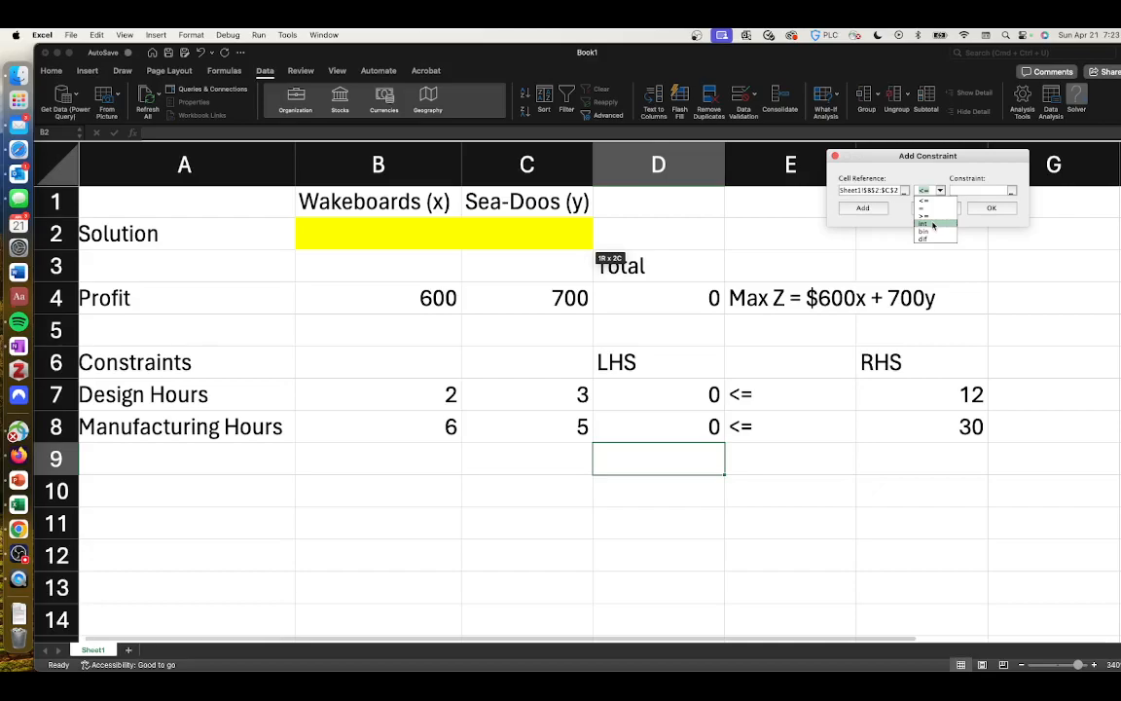
{"action": "left_click", "coordinate": [923, 222]}
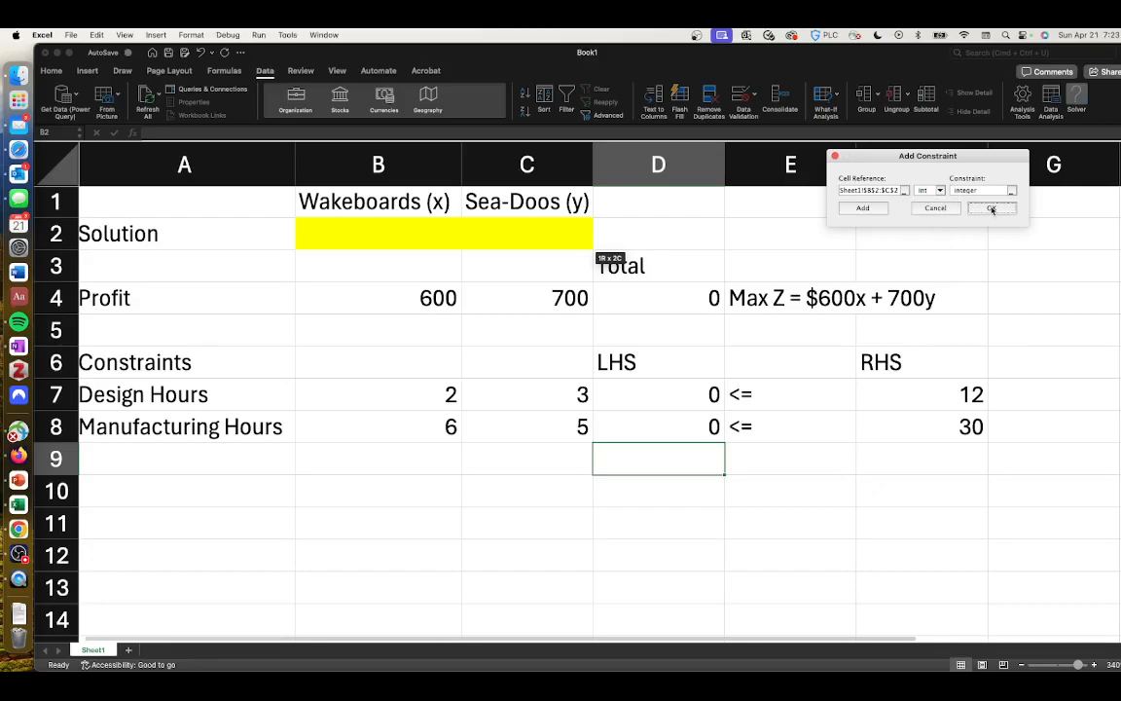
{"action": "left_click", "coordinate": [991, 207]}
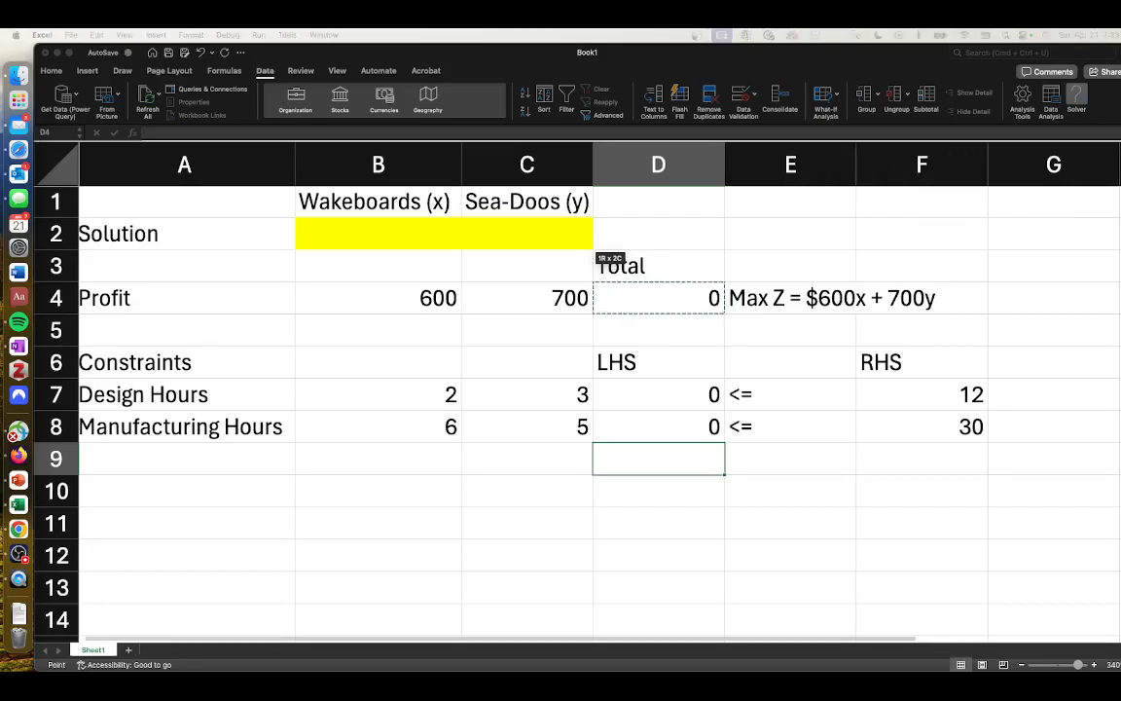
{"action": "left_click", "coordinate": [1077, 101]}
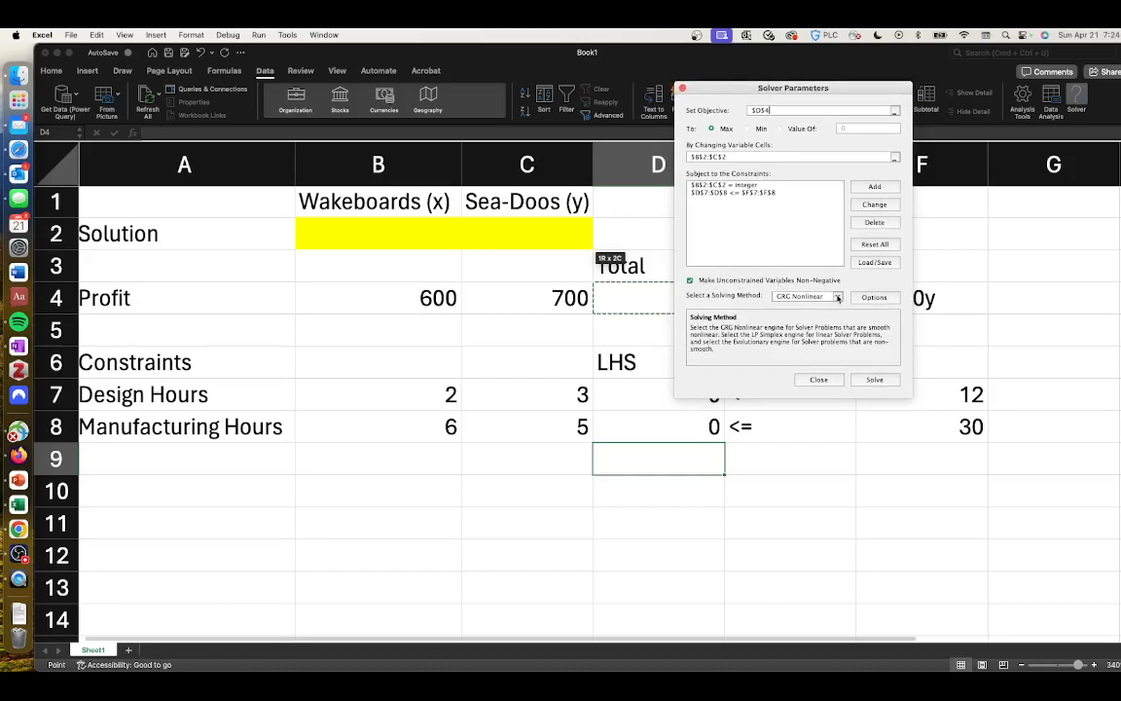
{"action": "left_click", "coordinate": [835, 296]}
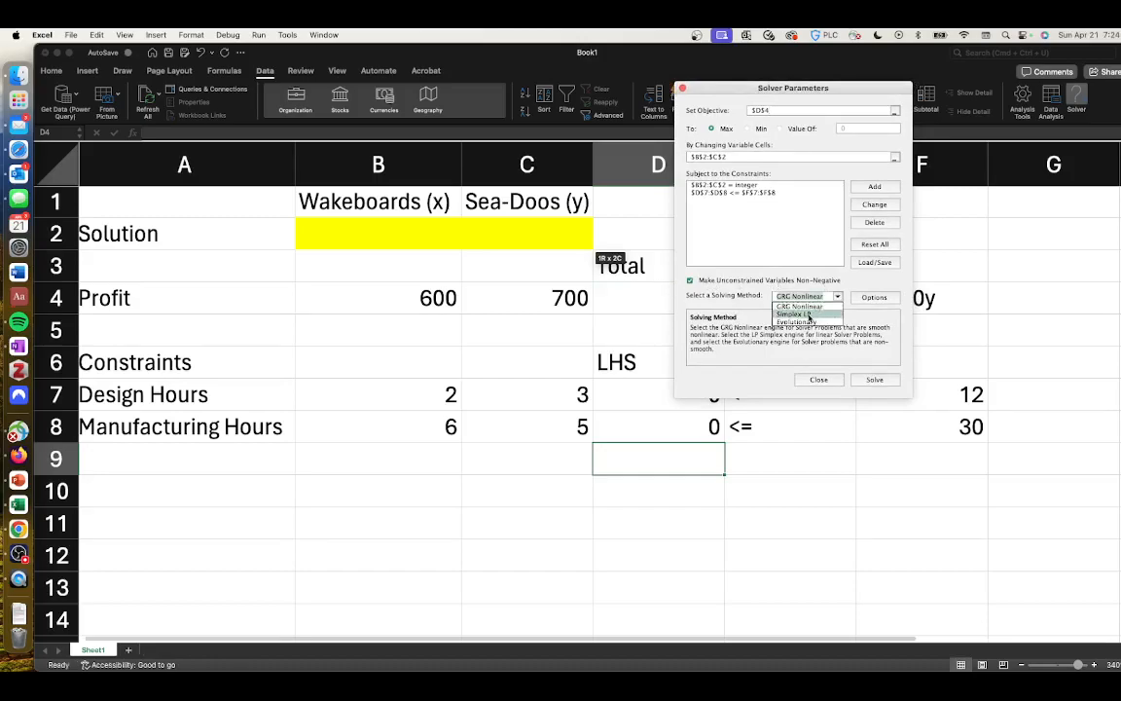
{"action": "left_click", "coordinate": [794, 315]}
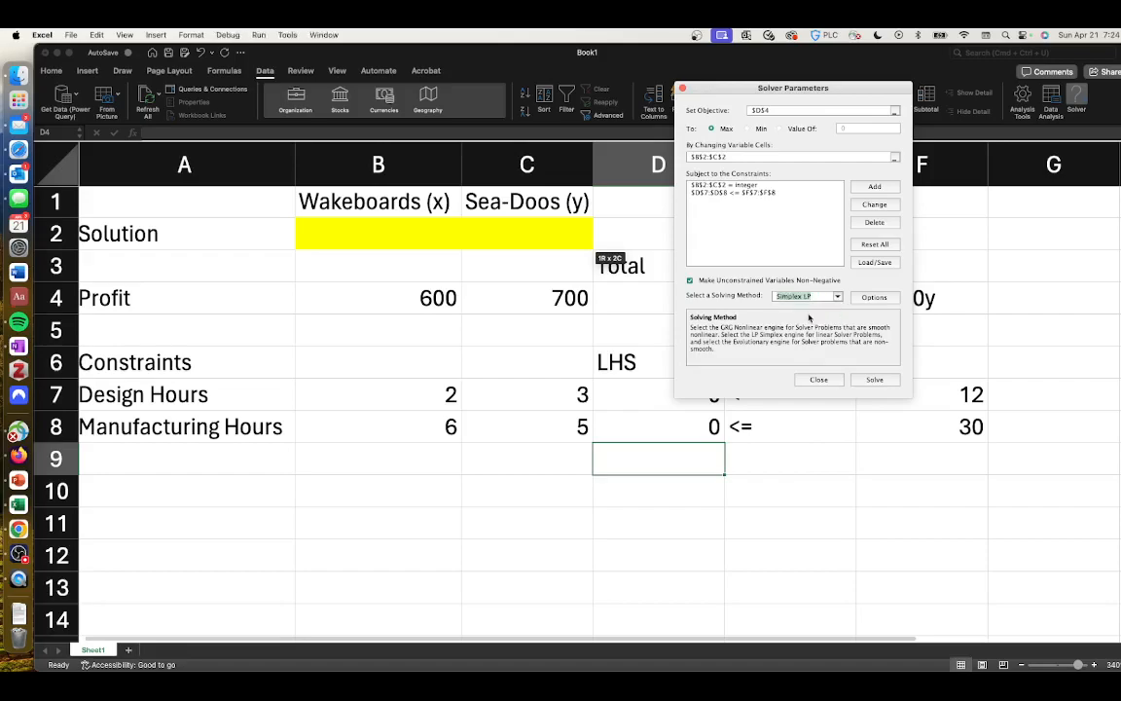
{"action": "mouse_move", "coordinate": [876, 380]}
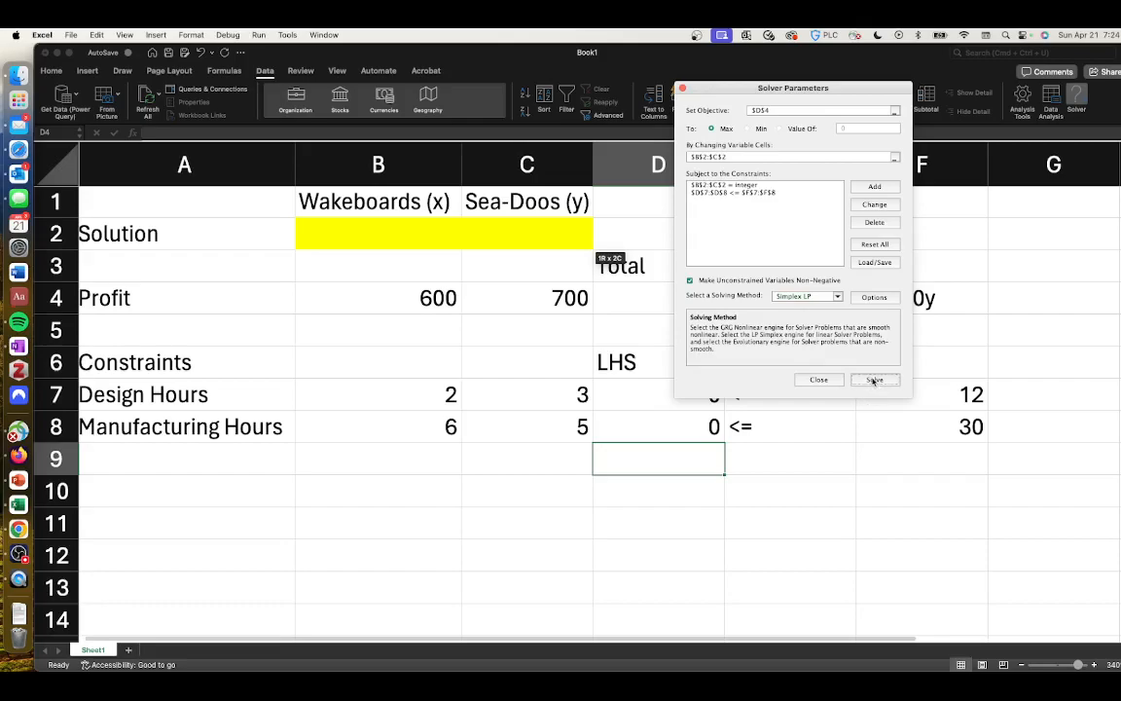
- Run Solver, keep the 3 wakeboards / 2 Sea-Doos / 3200 solution and request an Answer report
{"action": "left_click", "coordinate": [874, 380]}
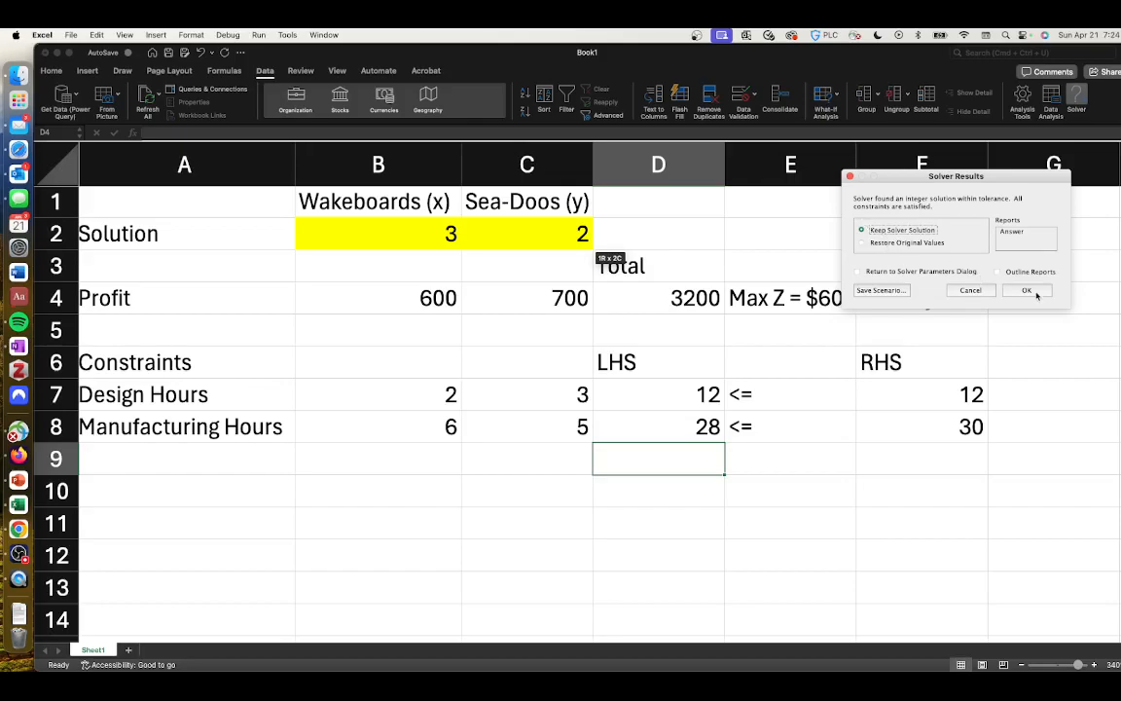
{"action": "left_click", "coordinate": [1012, 232]}
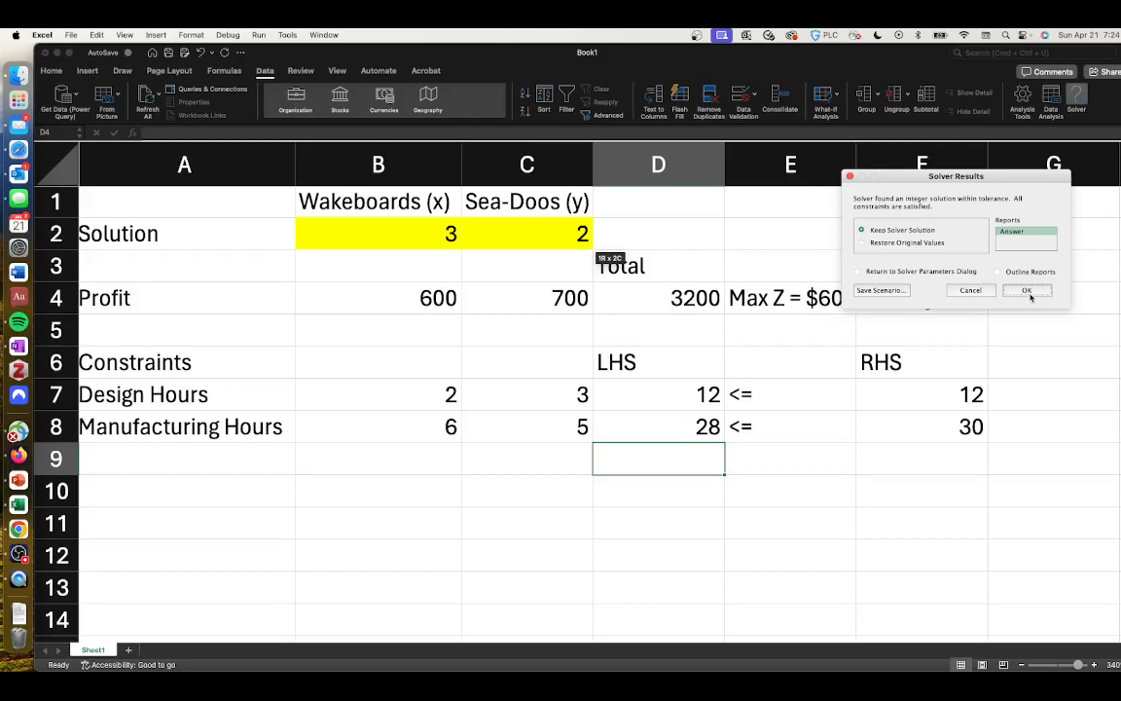
{"action": "left_click", "coordinate": [1028, 290]}
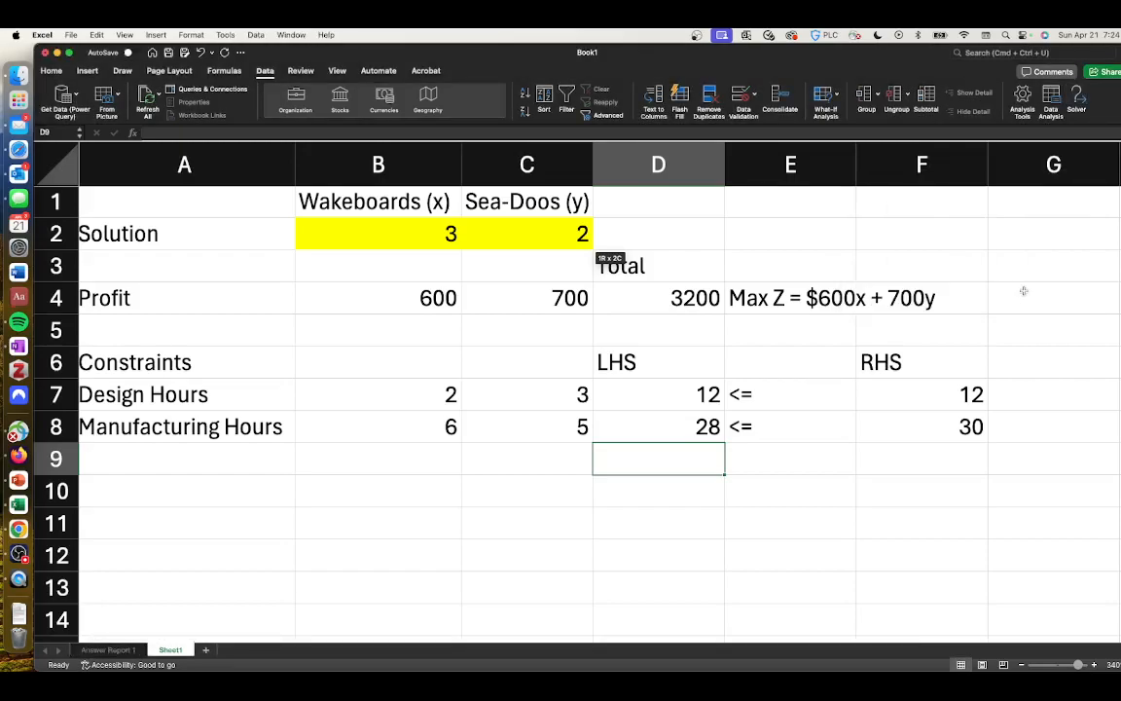
{"action": "left_click", "coordinate": [658, 233]}
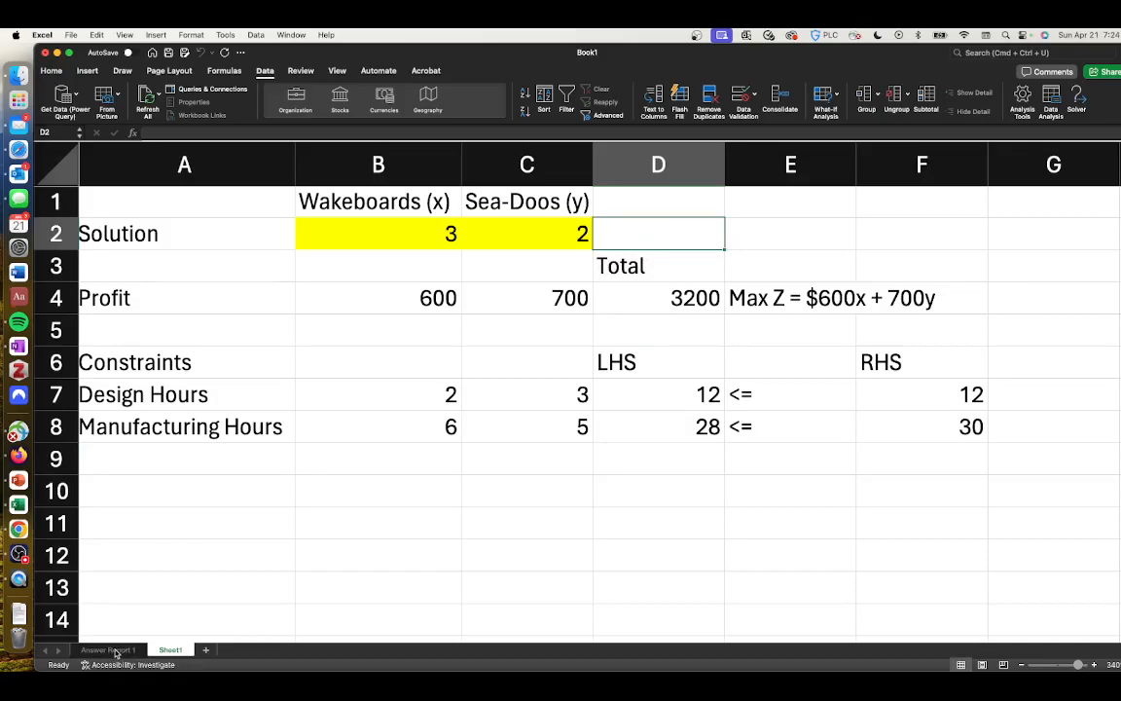
{"action": "left_click", "coordinate": [109, 651]}
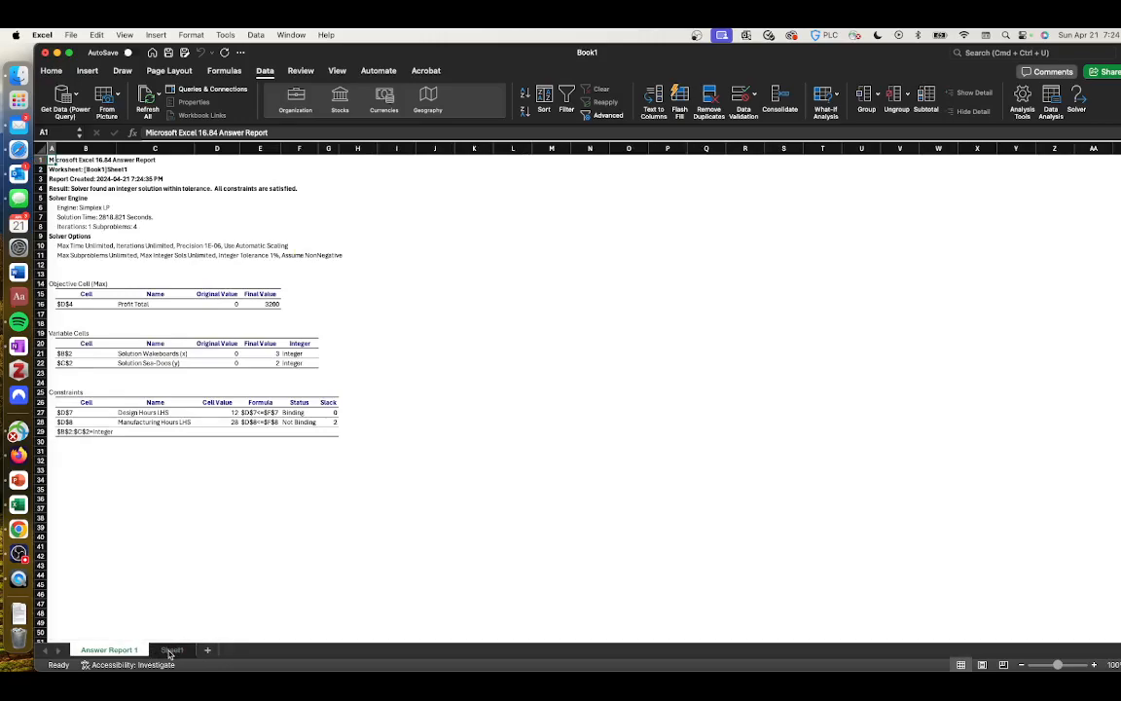
{"action": "left_click", "coordinate": [171, 650]}
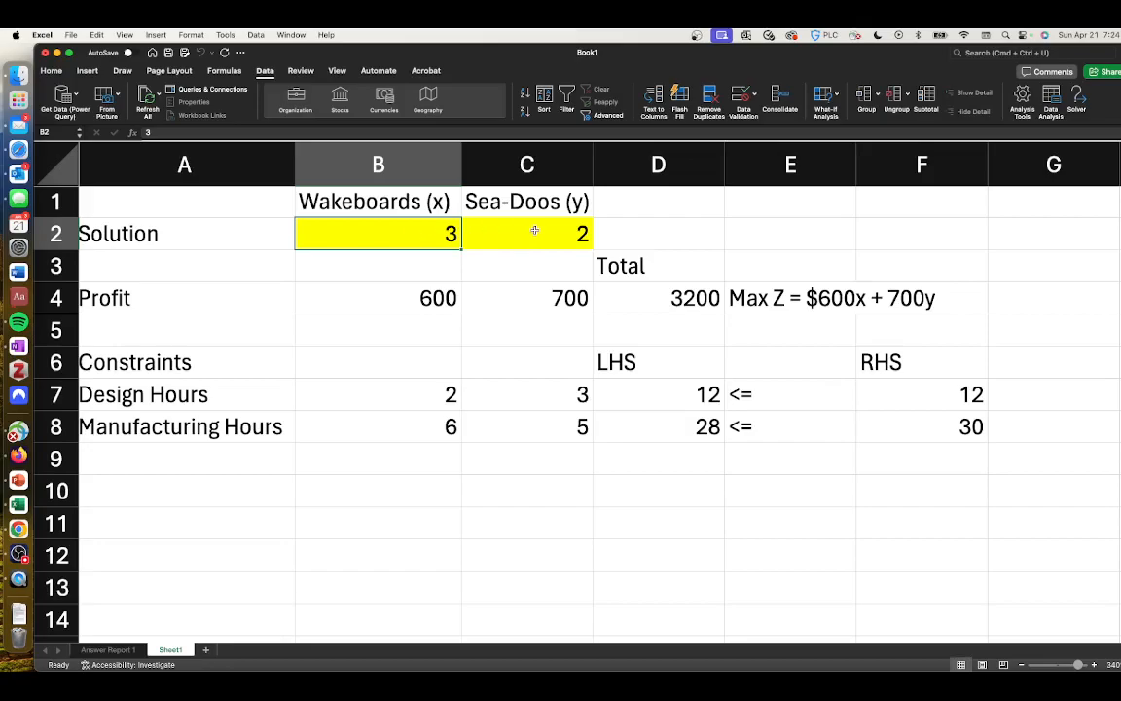
- Check the Total profit cell showing 3200 from its SUMPRODUCT formula
{"action": "left_click", "coordinate": [659, 298]}
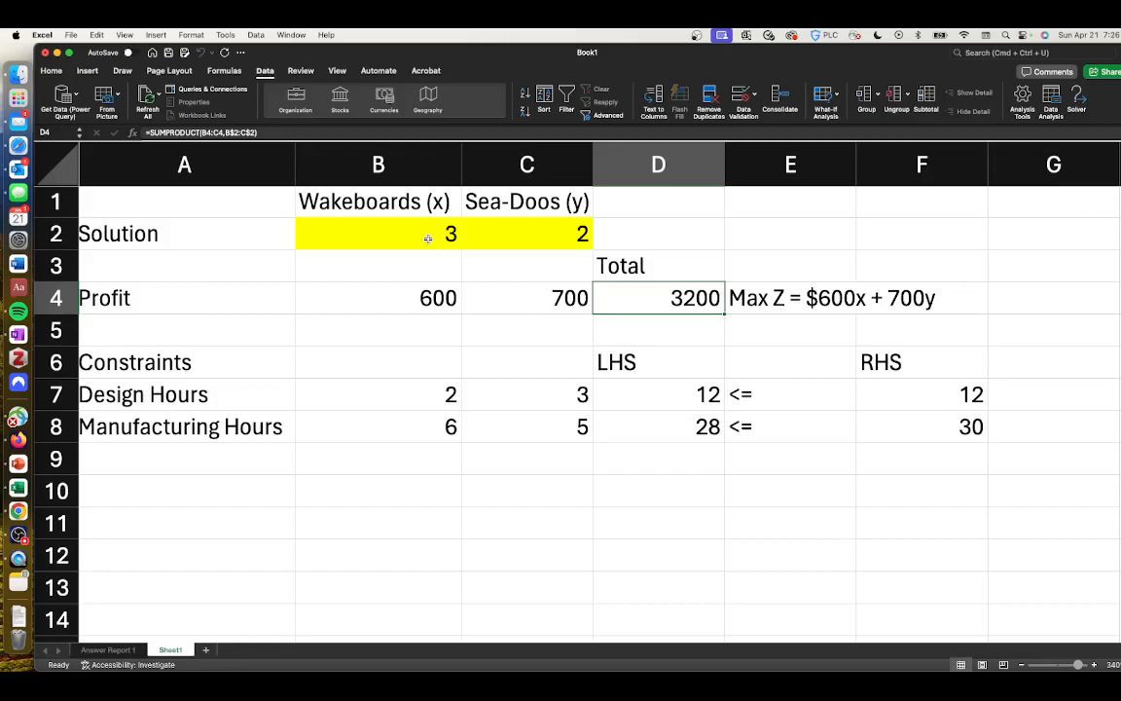
{"action": "mouse_move", "coordinate": [426, 242]}
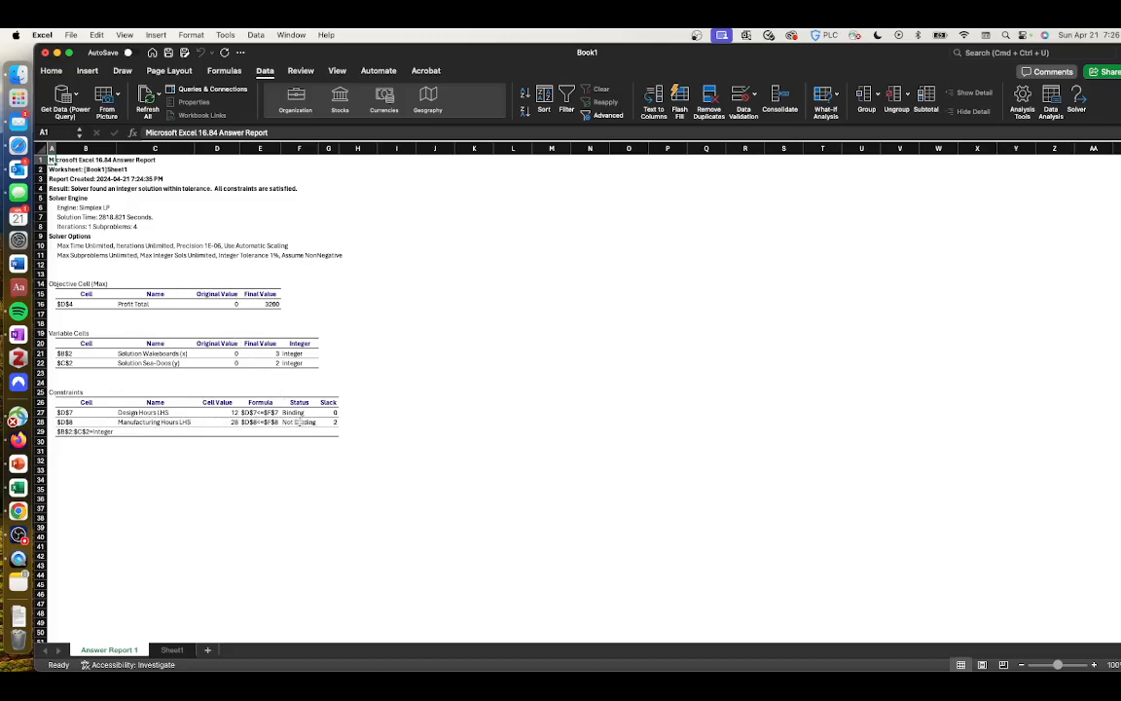
- Review the report's binding design hours and manufacturing slack of 2, then return to Sheet1
{"action": "left_click", "coordinate": [300, 421]}
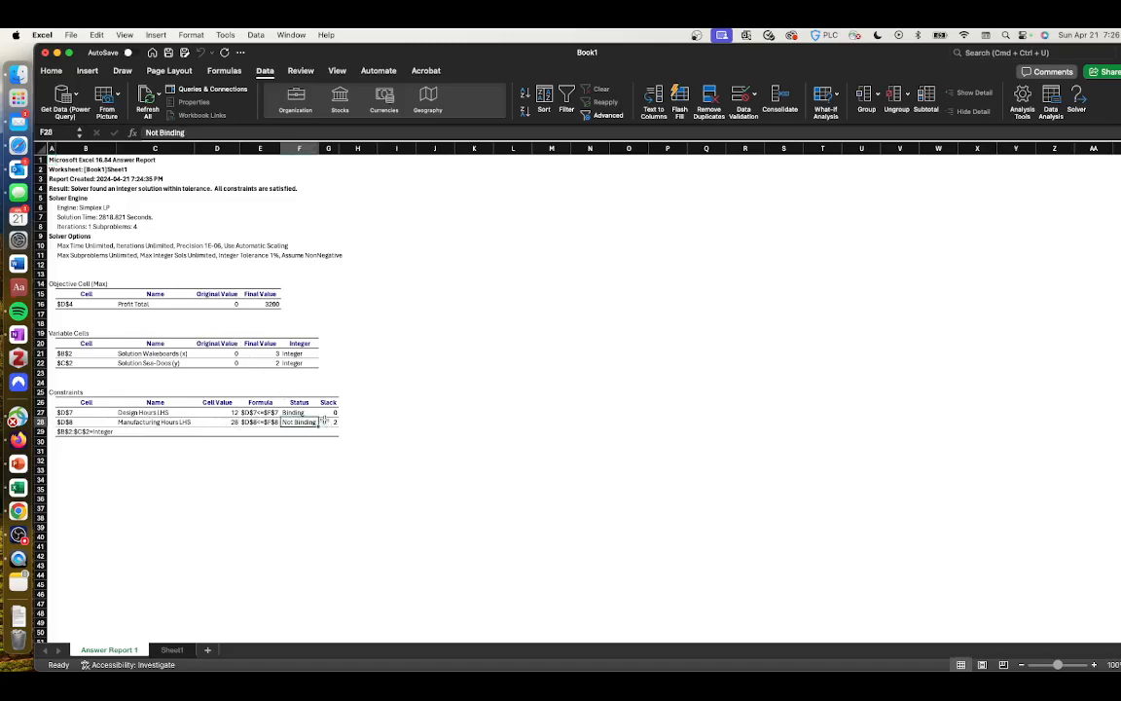
{"action": "left_click", "coordinate": [327, 420]}
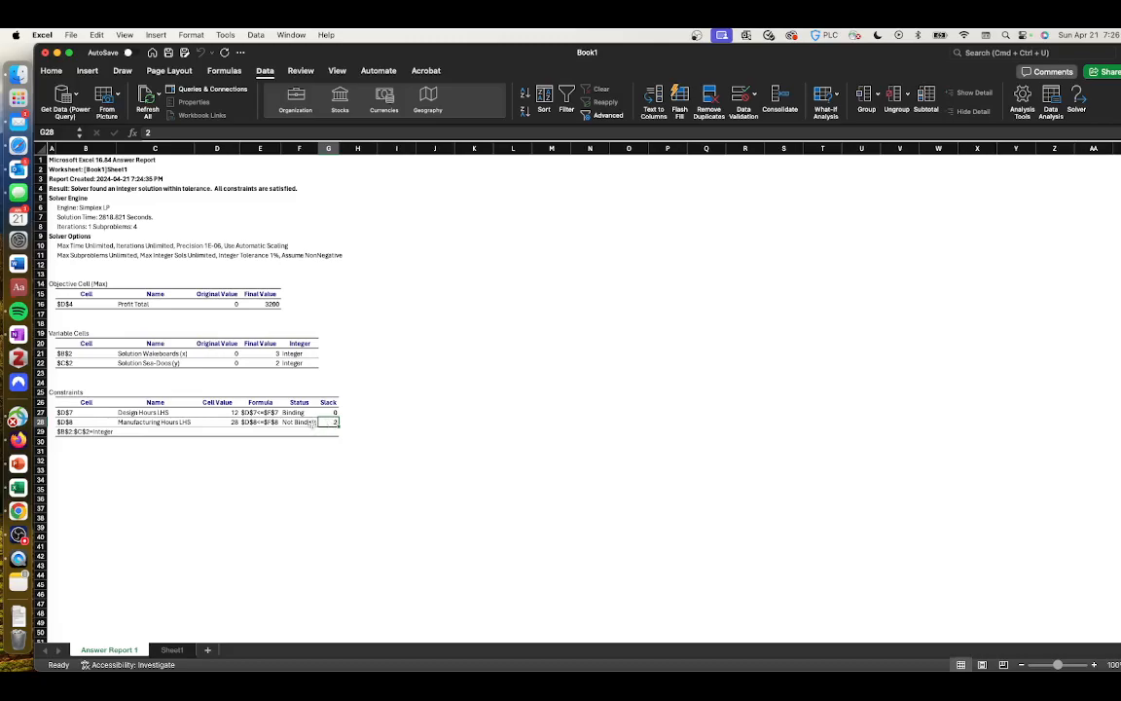
{"action": "left_click", "coordinate": [300, 412]}
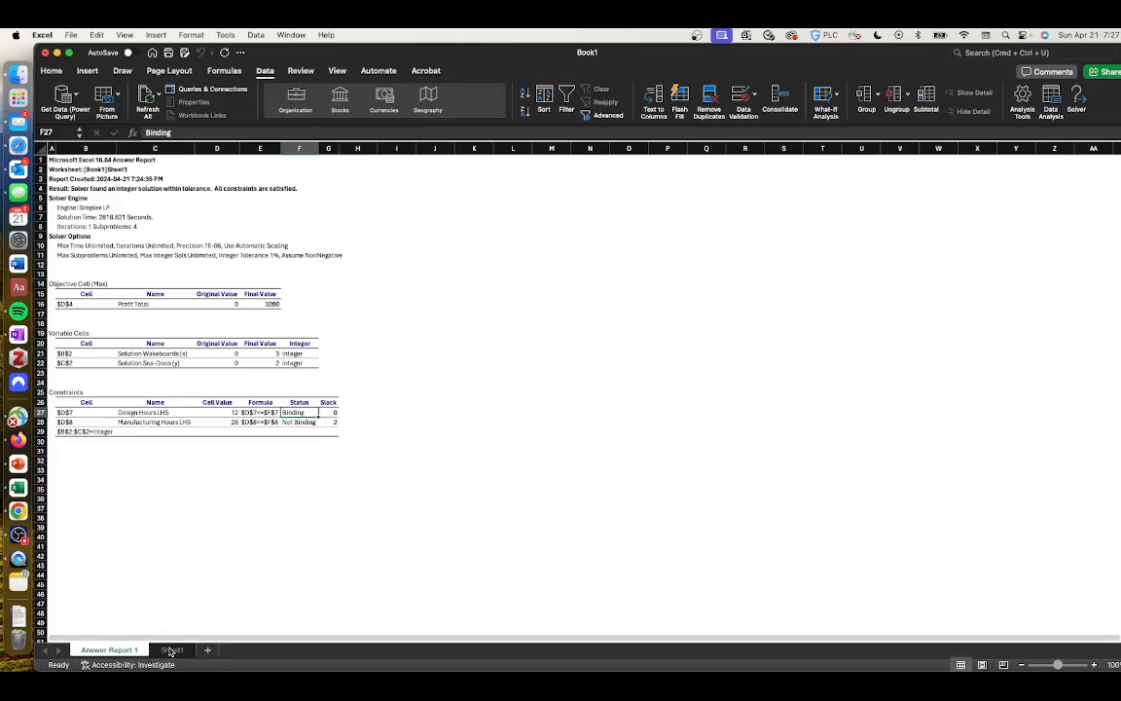
{"action": "left_click", "coordinate": [171, 650]}
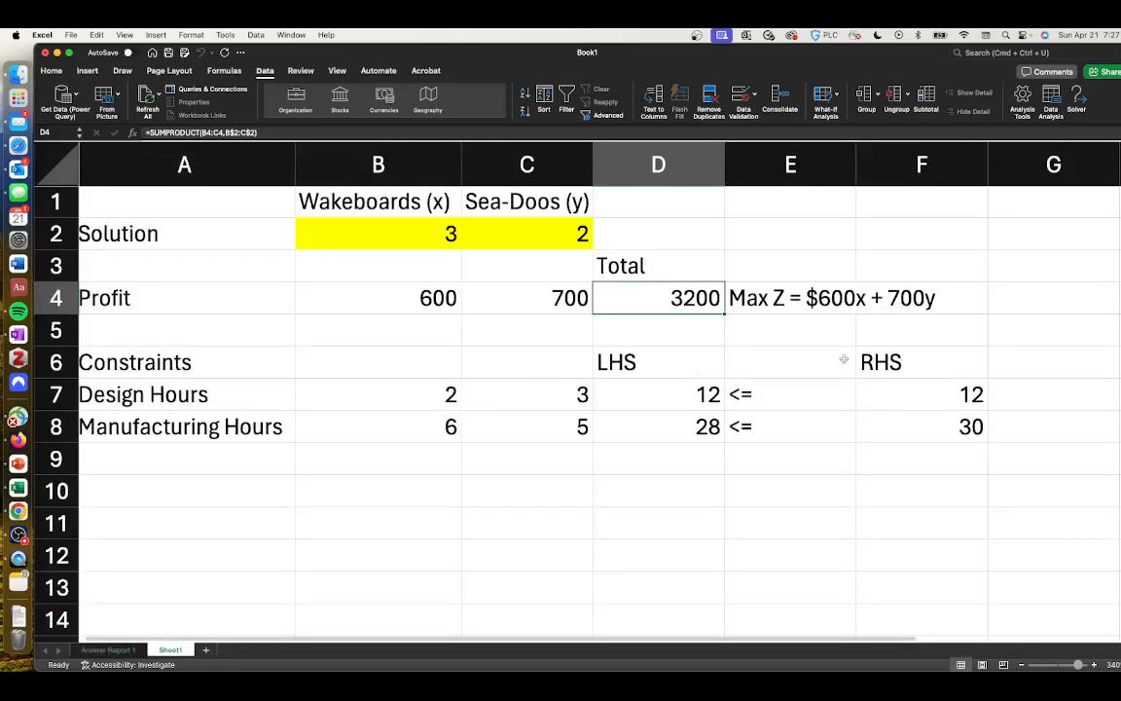